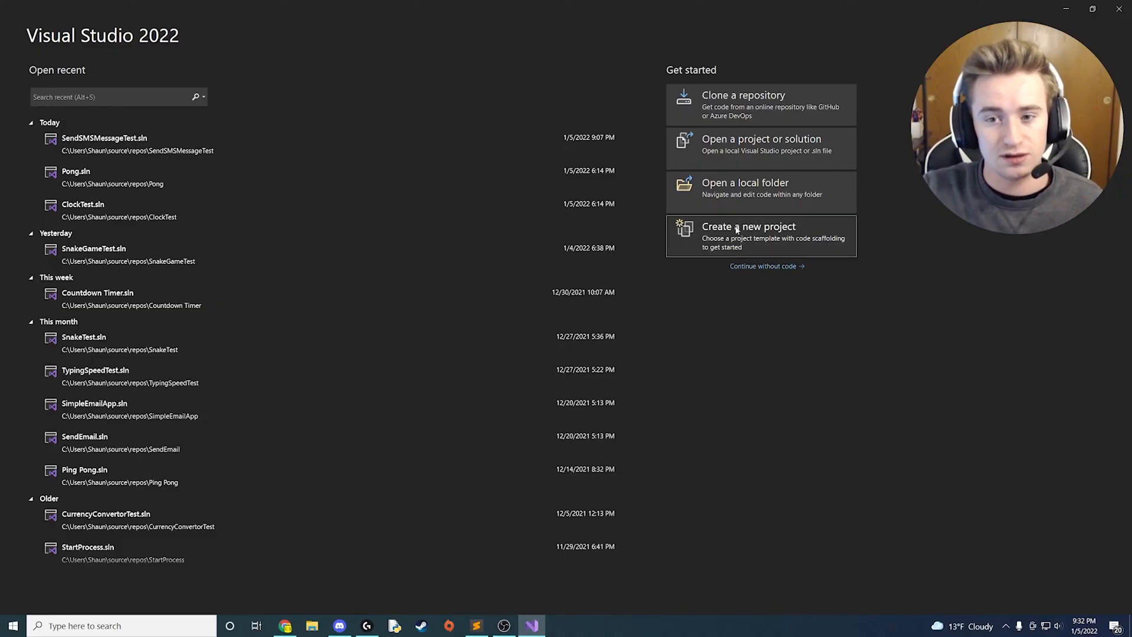
Step: Create a Python Application project named SendSMSTextMessage from the start window
left_click(749, 226)
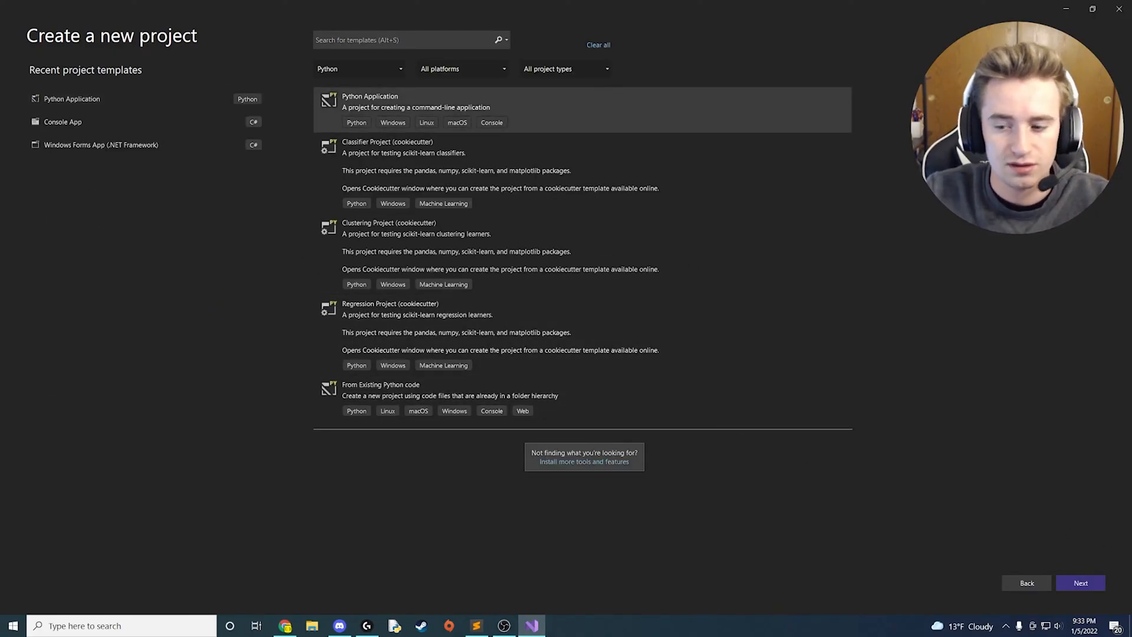
left_click(1080, 582)
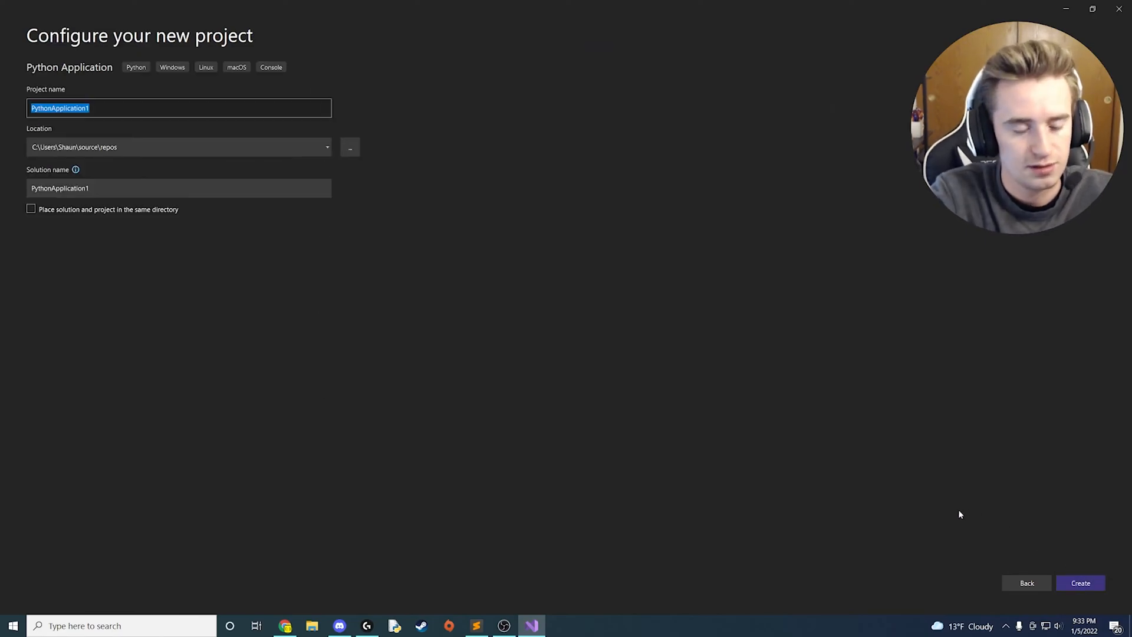
type("SendSm")
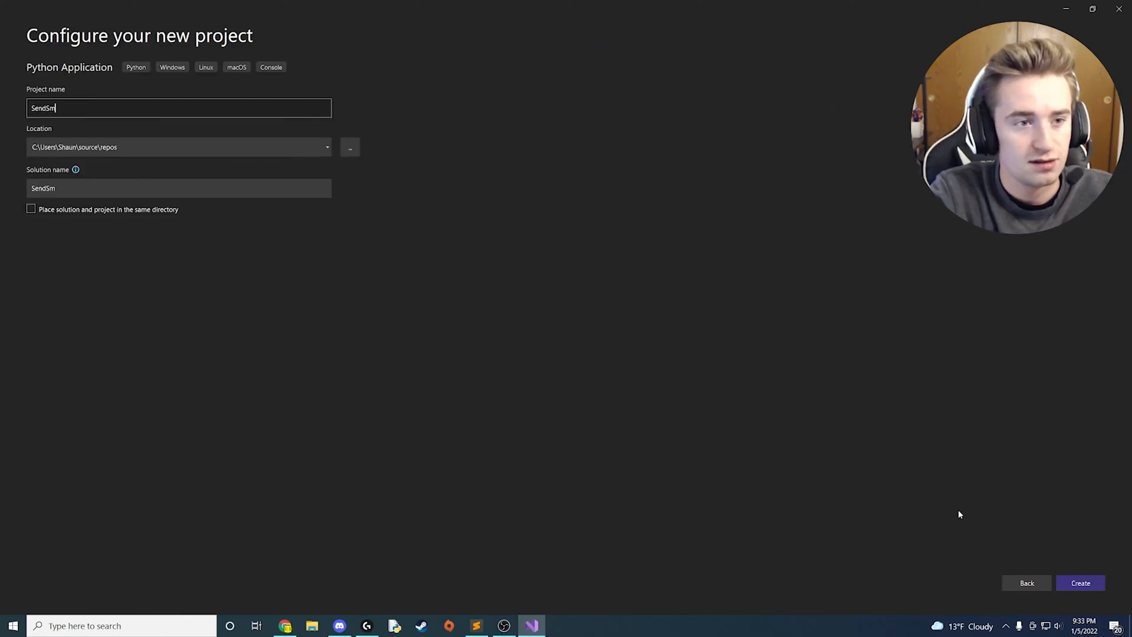
left_click(1079, 582)
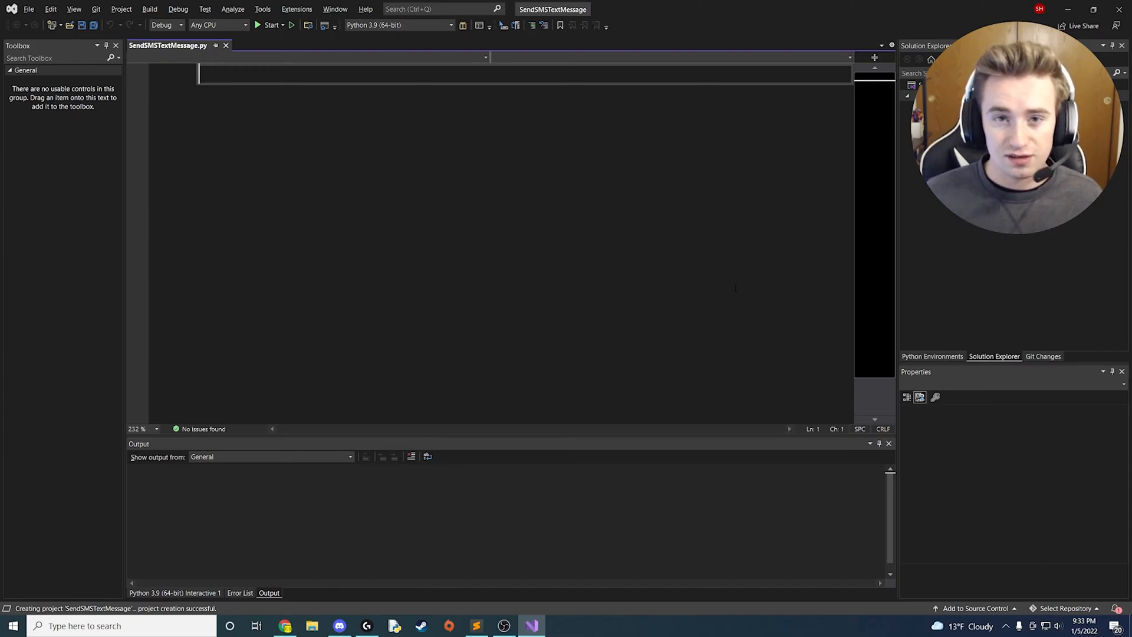
Step: From the SendSMSTextMessage project's Python 3.9 environment, launch a PowerShell window
left_click(931, 95)
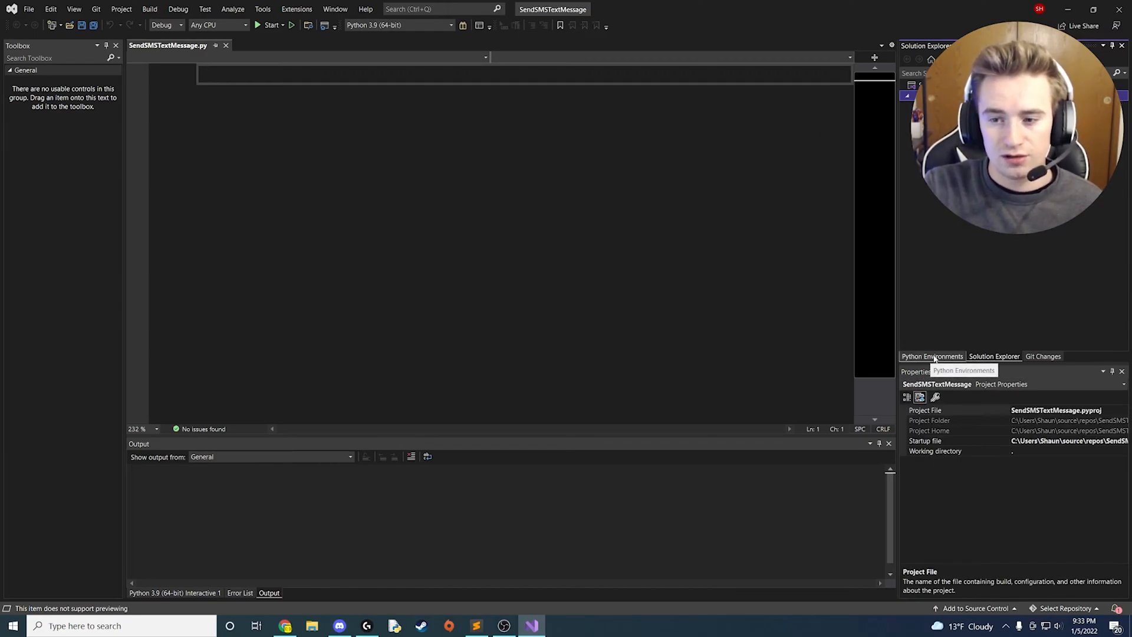
left_click(931, 356)
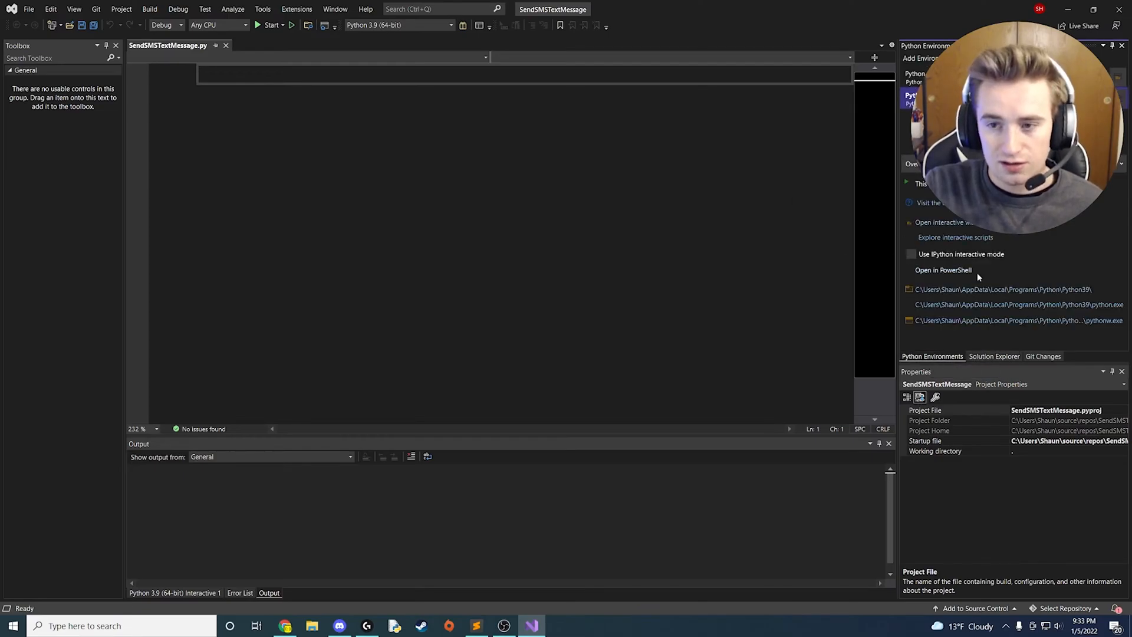
mouse_move(925, 274)
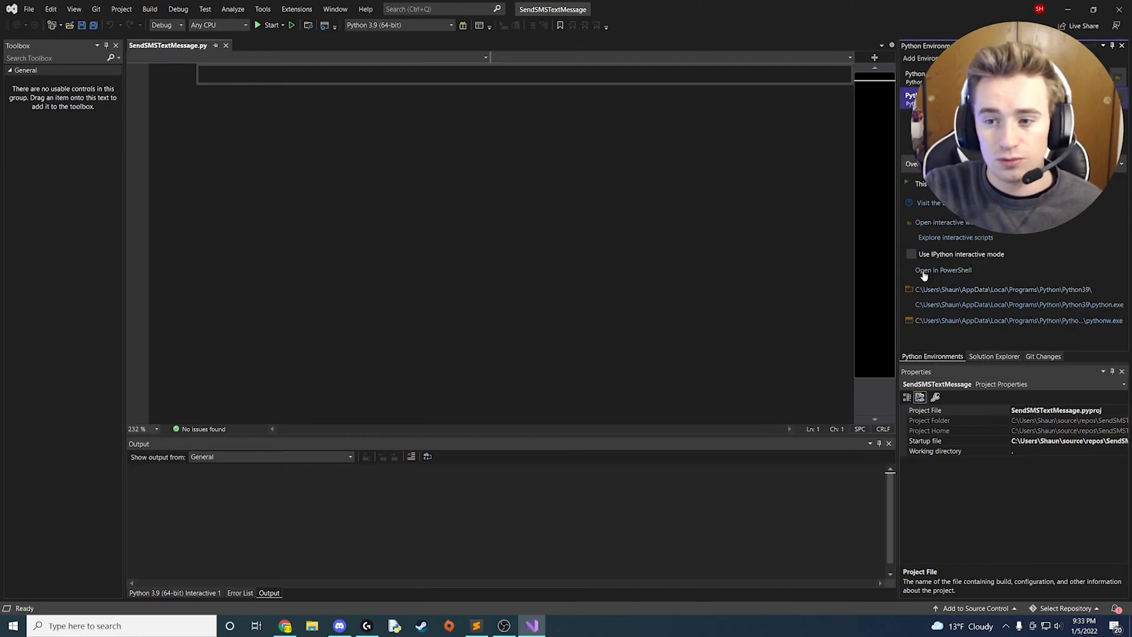
left_click(943, 269)
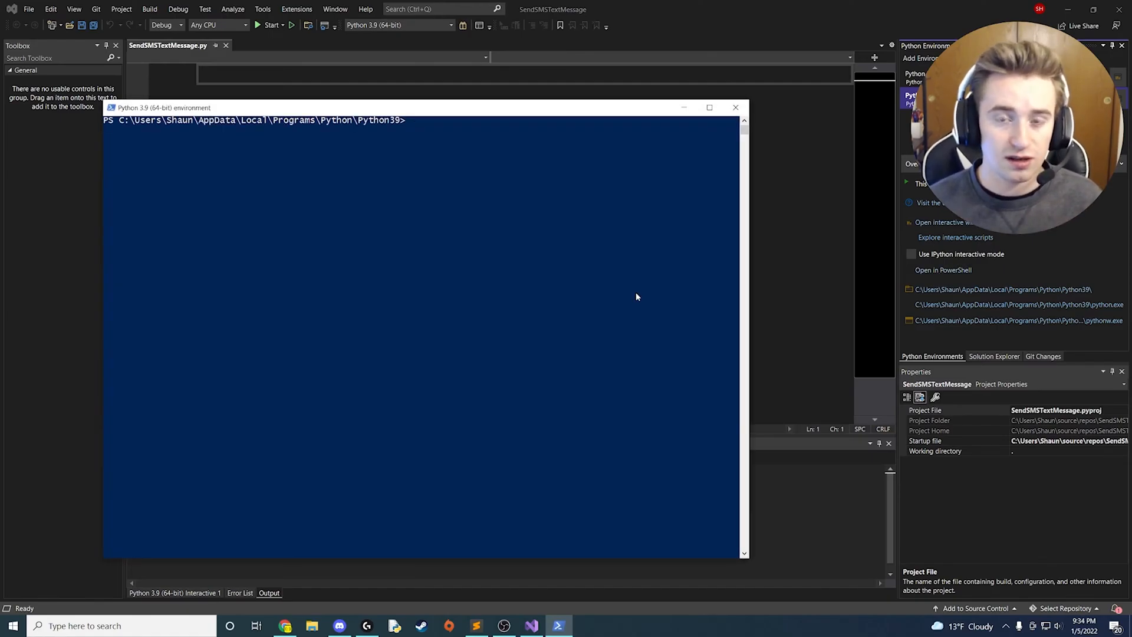
Step: Run pip install twilio (already satisfied) and close the PowerShell window
type("pip install twilio")
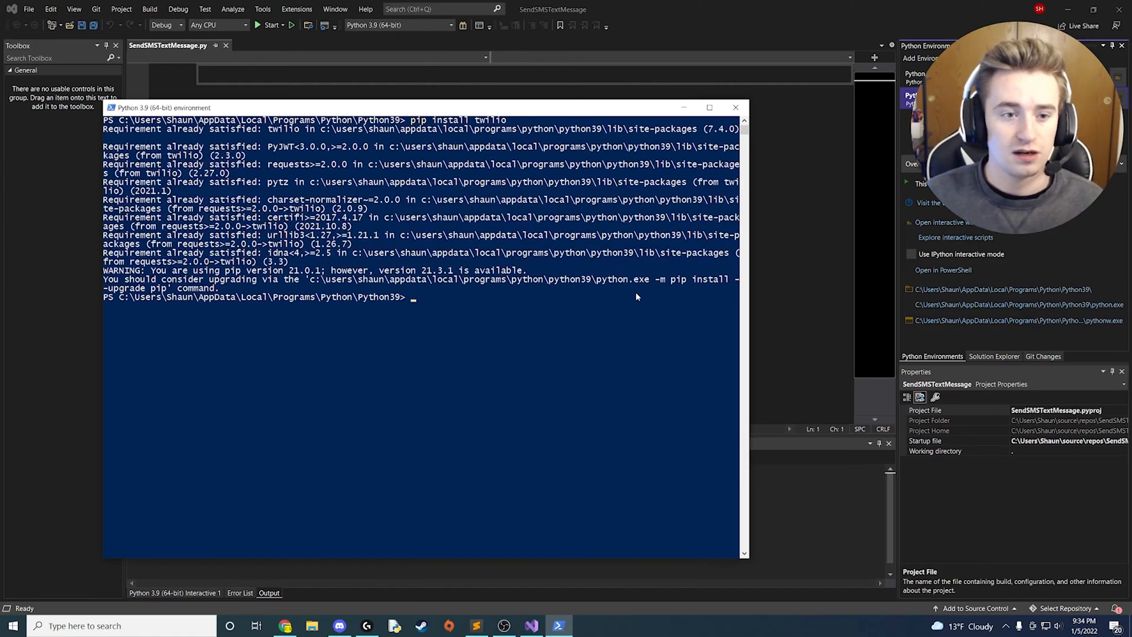
mouse_move(224, 205)
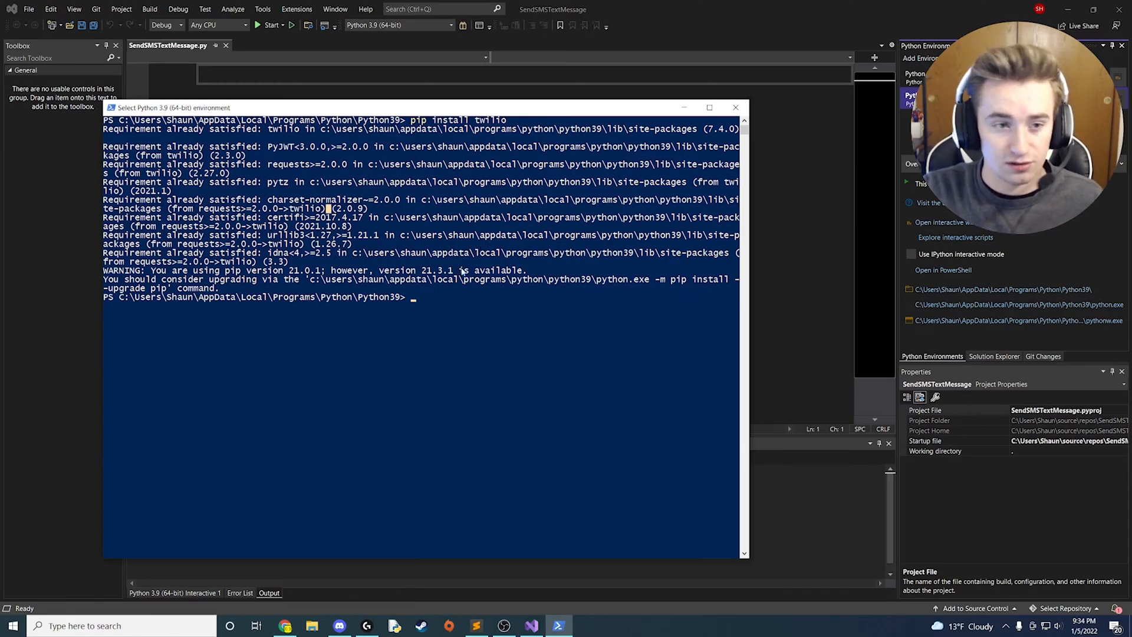
mouse_move(470, 303)
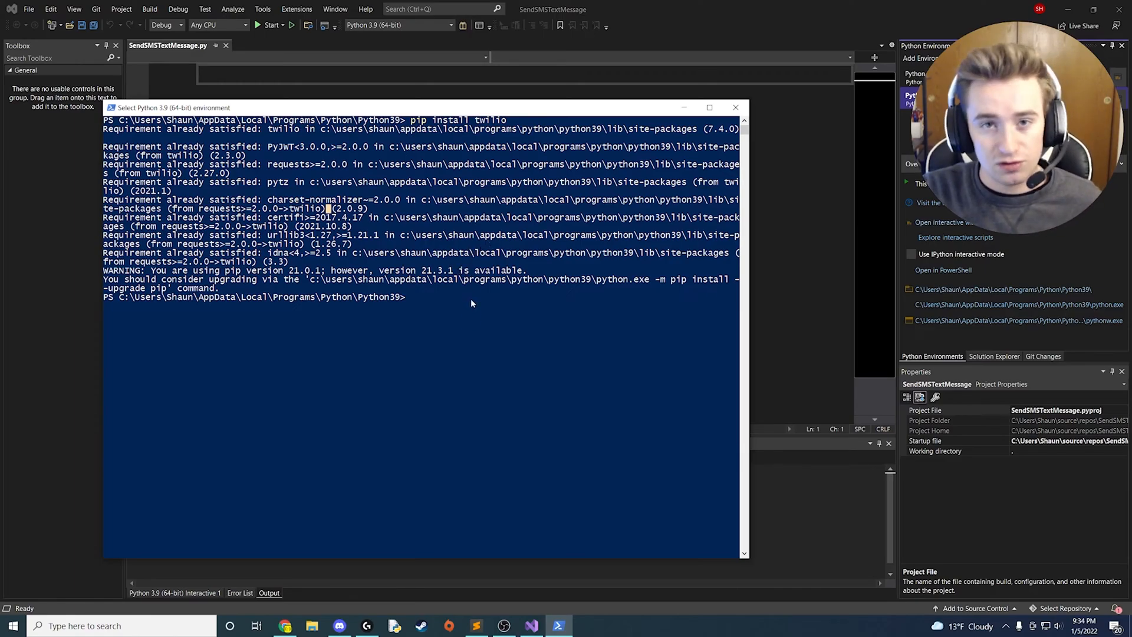
mouse_move(440, 214)
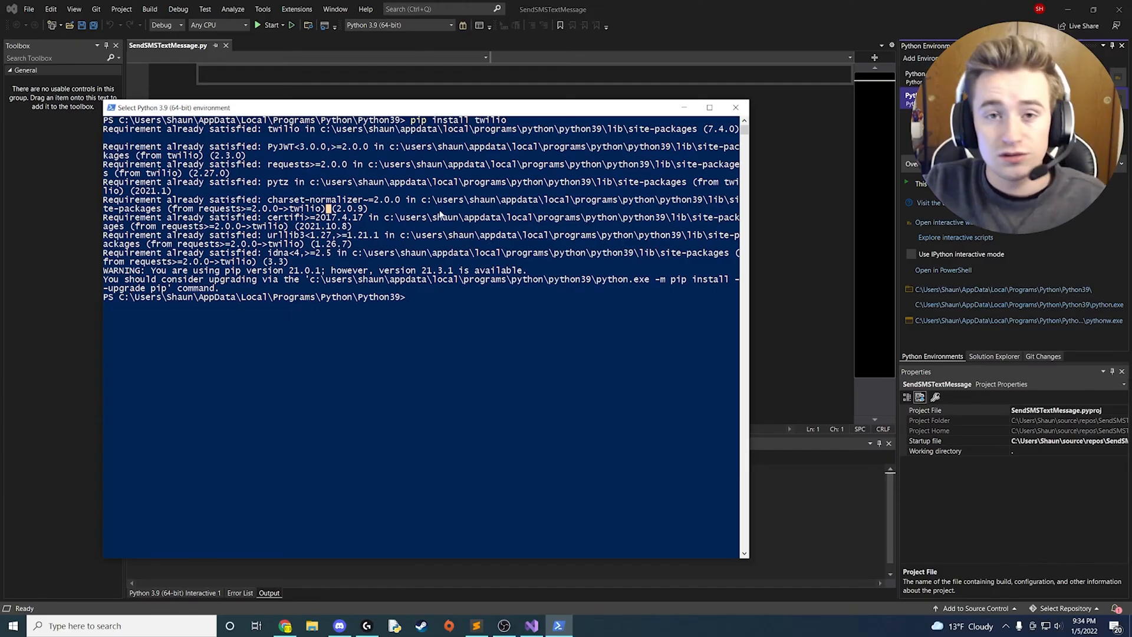
left_click(735, 107)
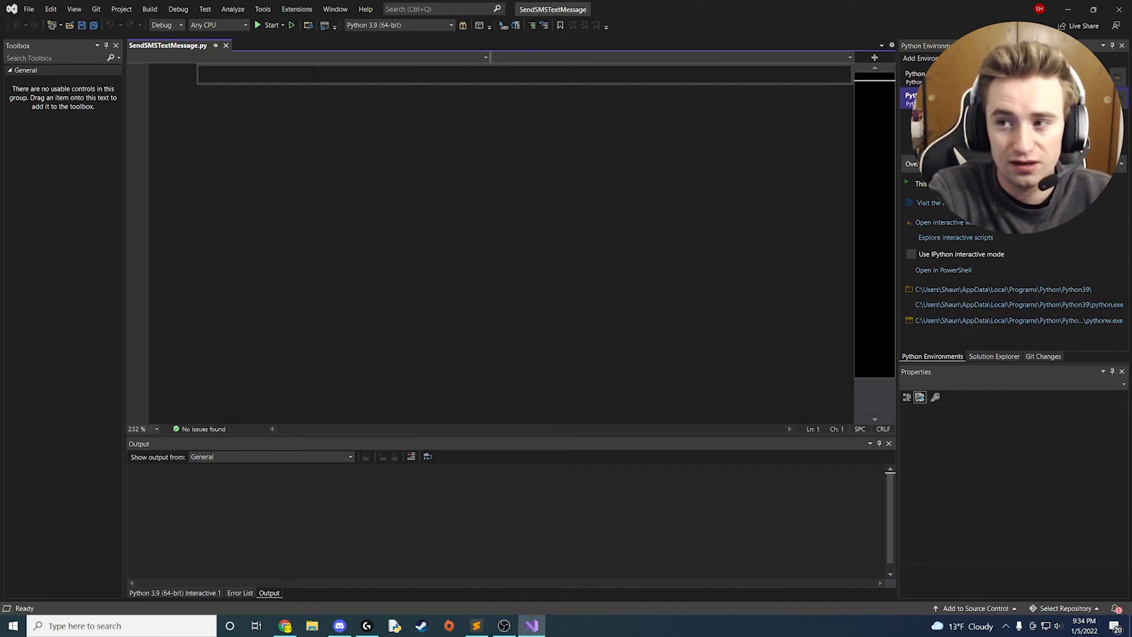
Step: Write 'from twilio.rest import Client' and declare an empty credential string variable
type("from twilio.rest")
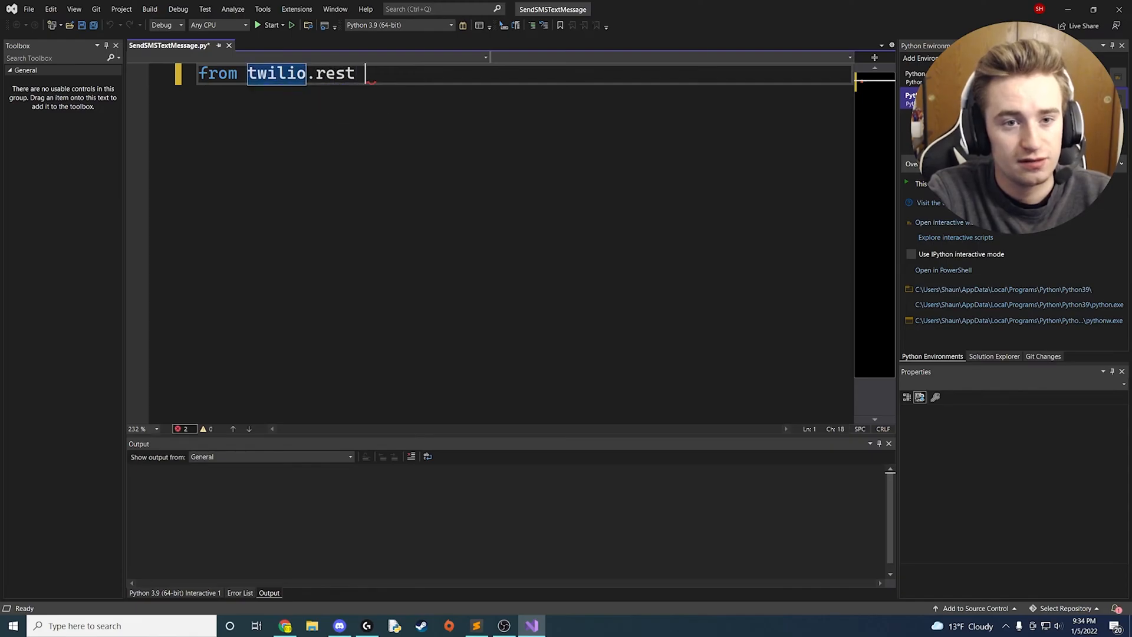
type("import TwilioClient")
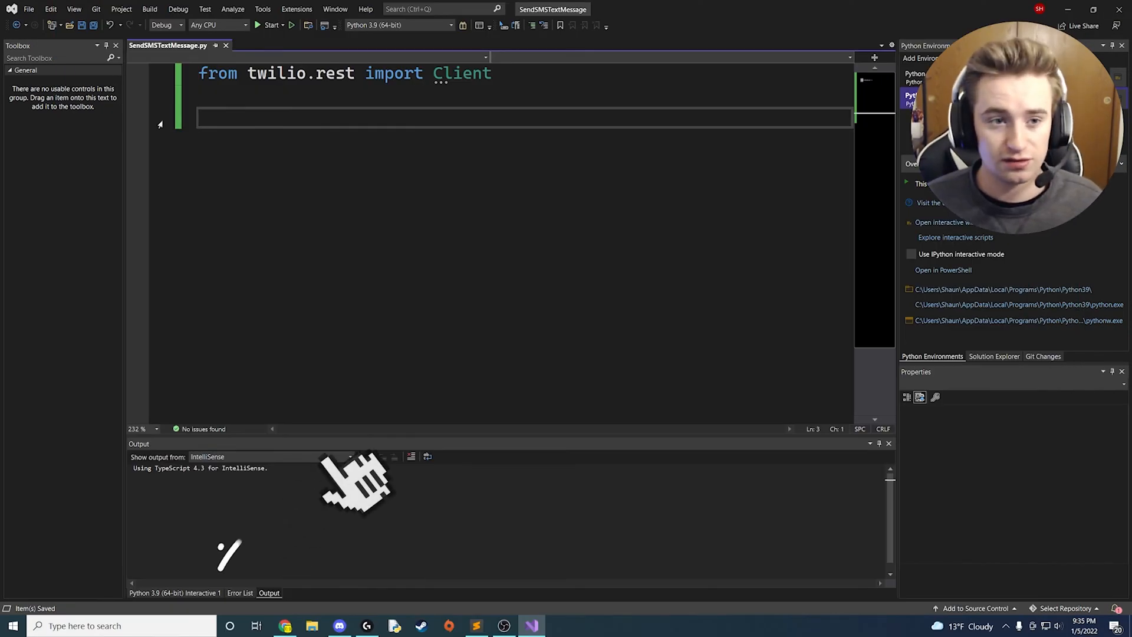
type("account_sid = \"")
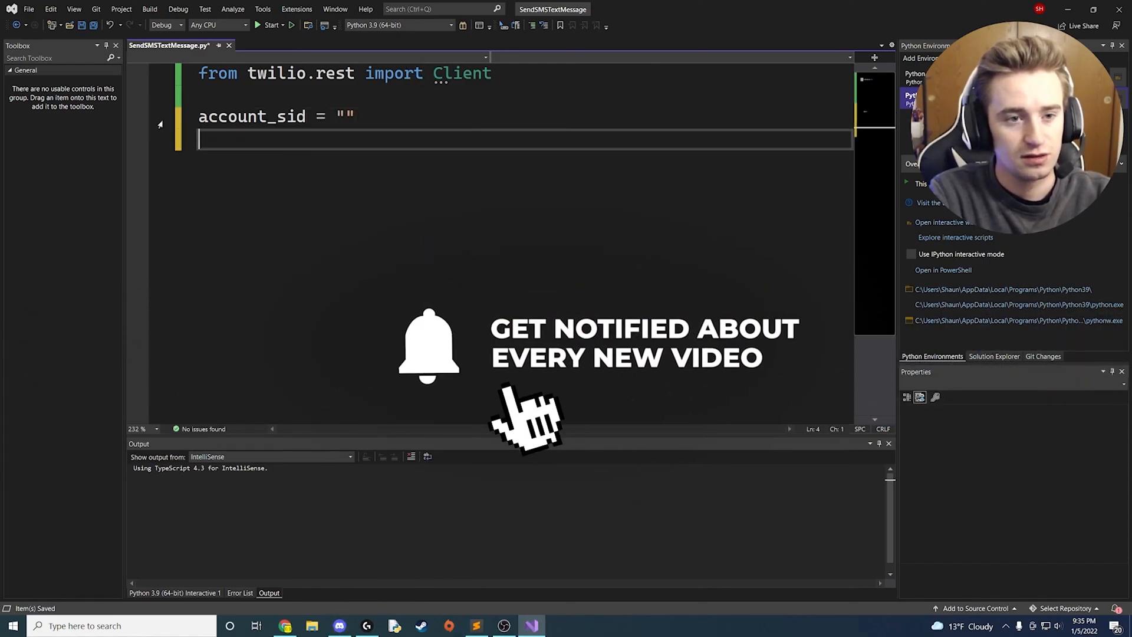
type("account_token = \"\"")
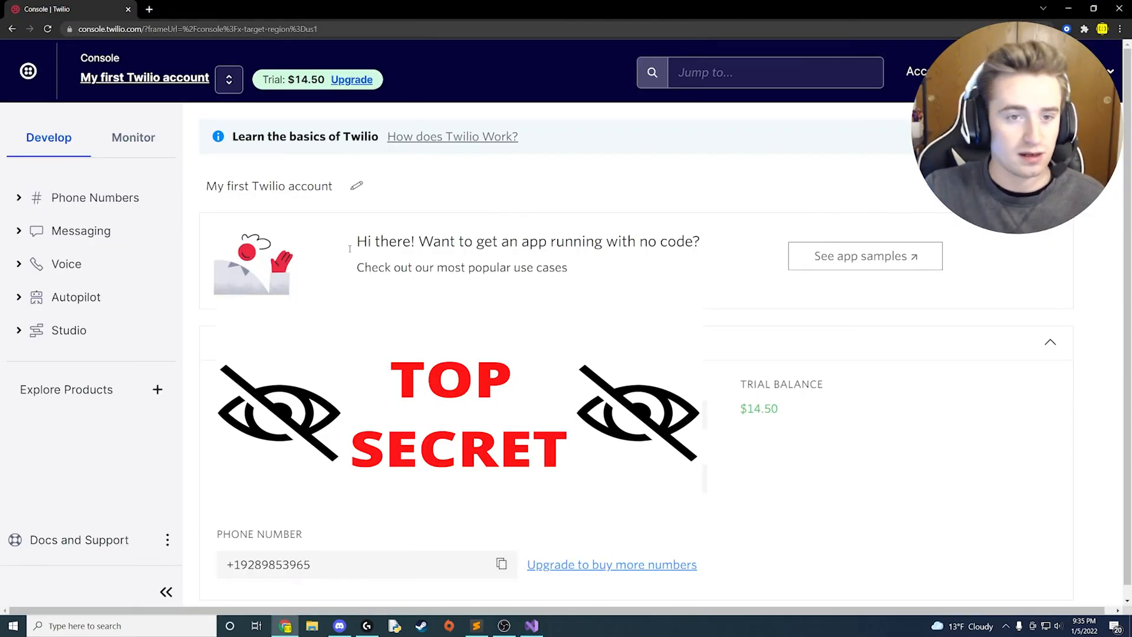
mouse_move(354, 296)
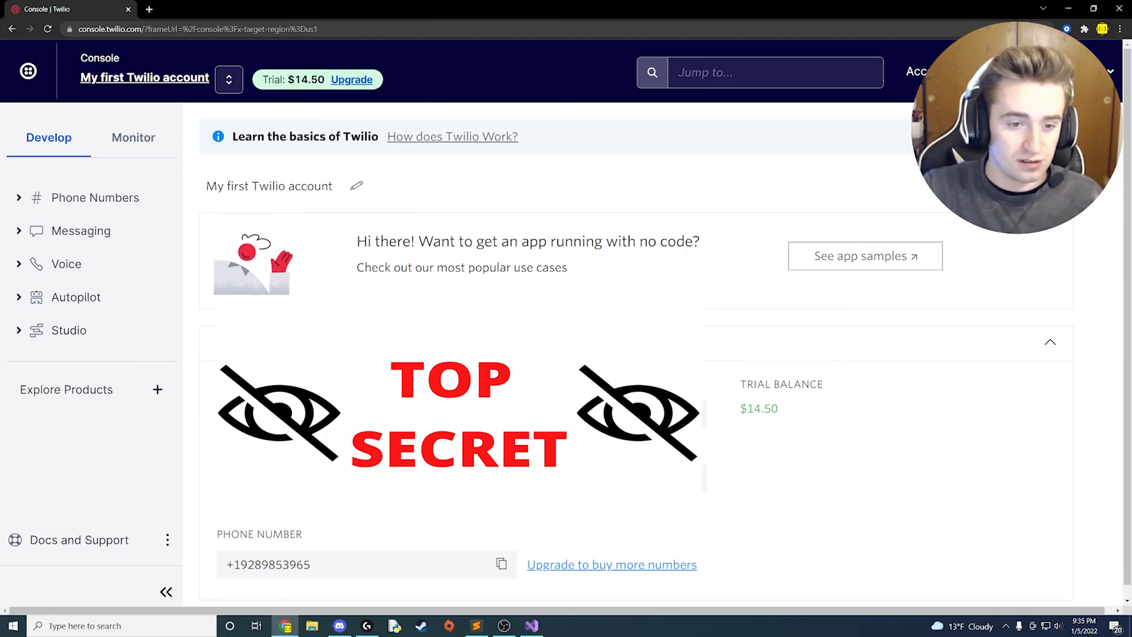
Step: Copy the Account SID from Twilio Console Project Info into the script's quotes
scroll("up", 3)
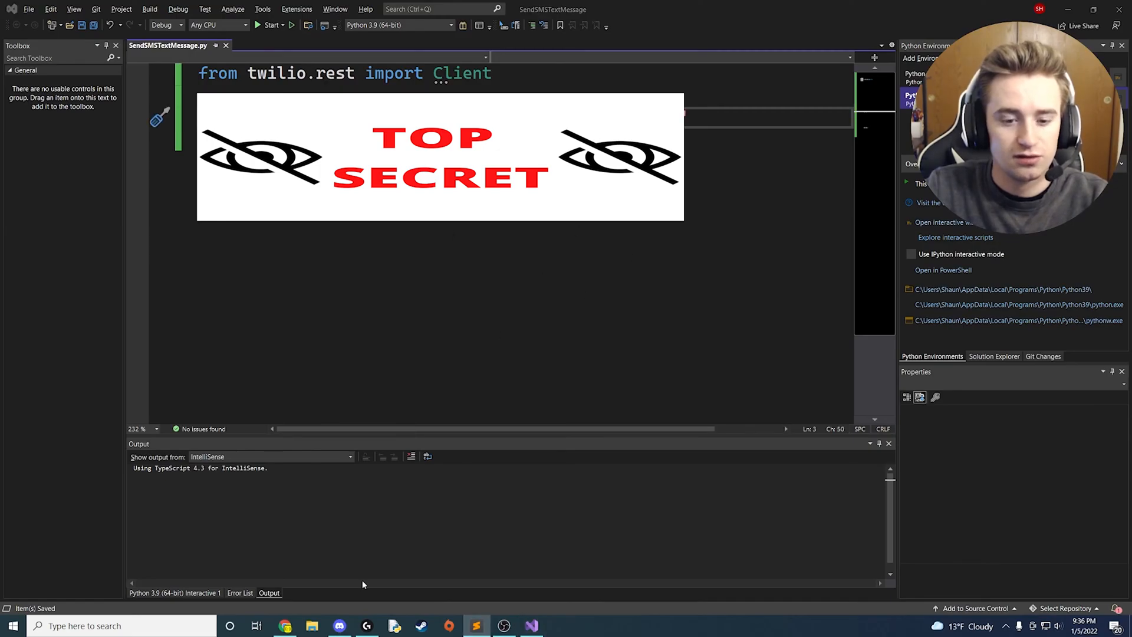
left_click(311, 625)
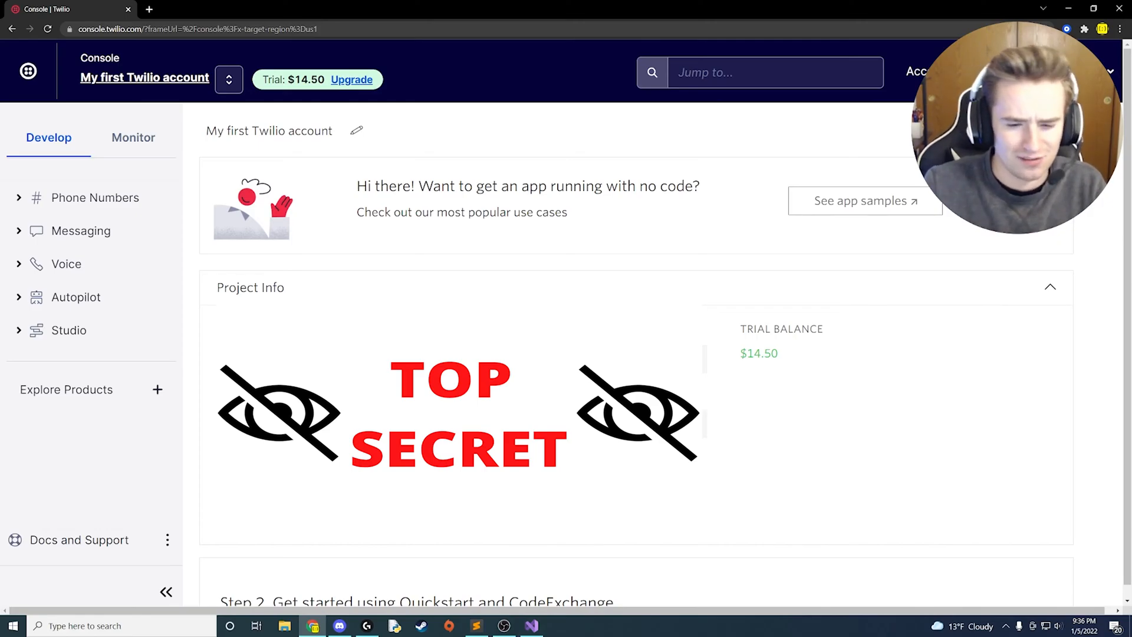
Step: Copy the Auth Token from Project Info into an auth_token variable in the script
left_click(530, 624)
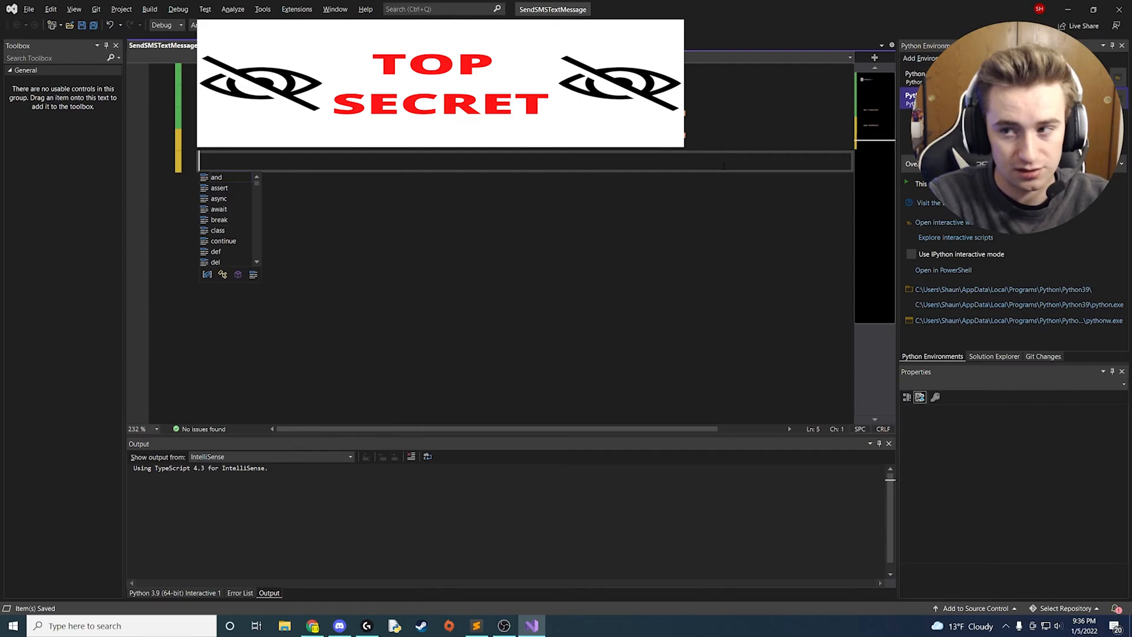
Step: Create the Twilio client from the account SID and token: client = Client(...)
type("client = n")
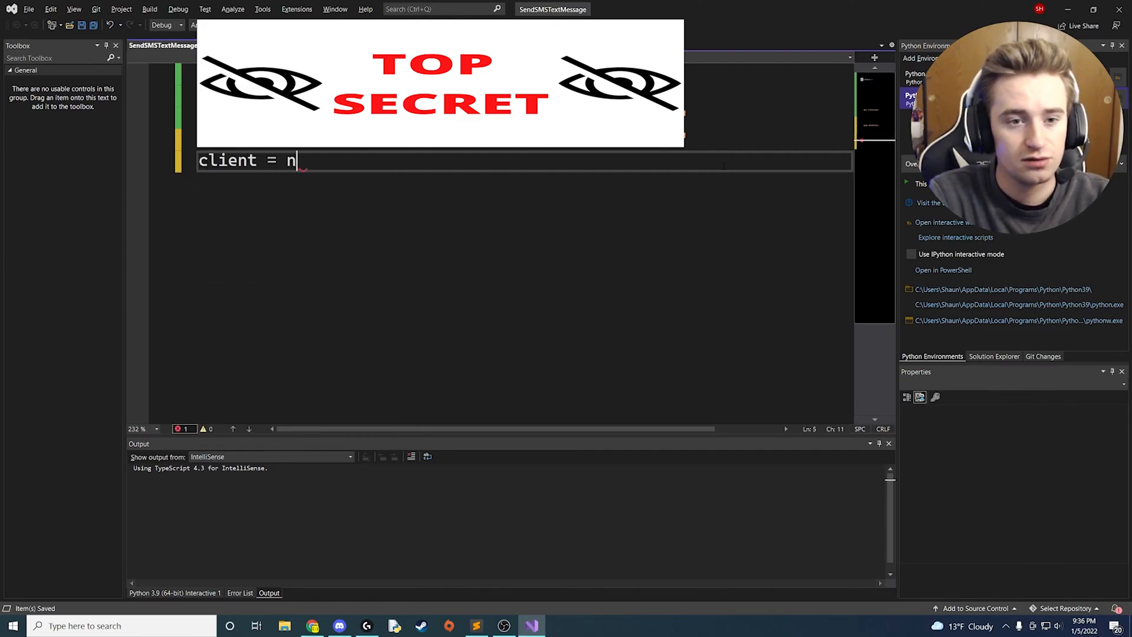
type("ew Client()")
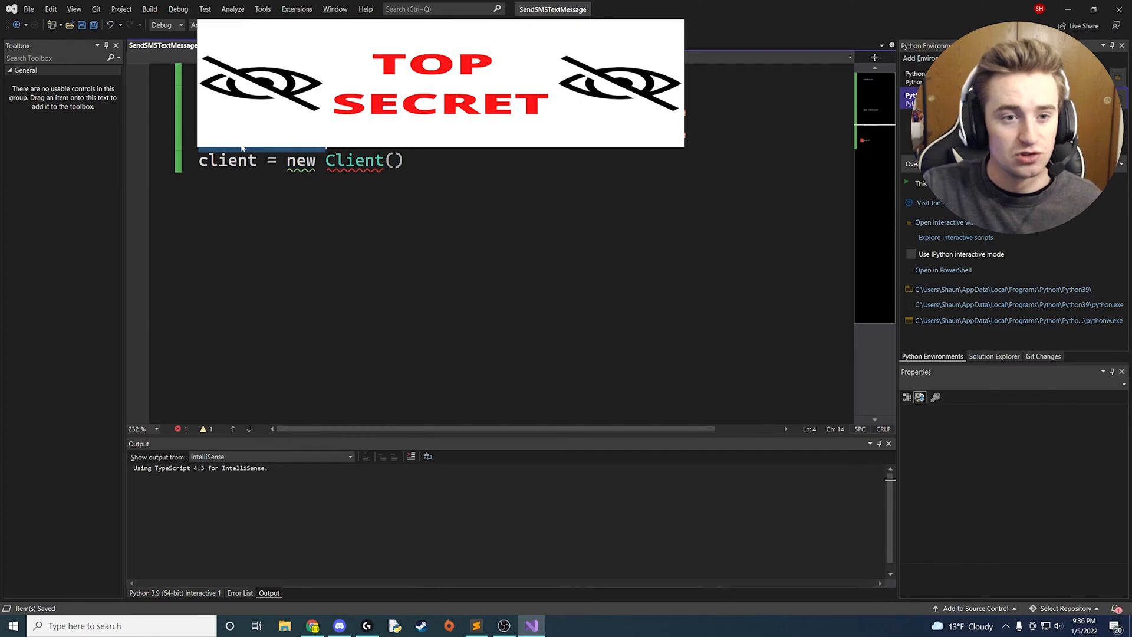
type("account_sid,")
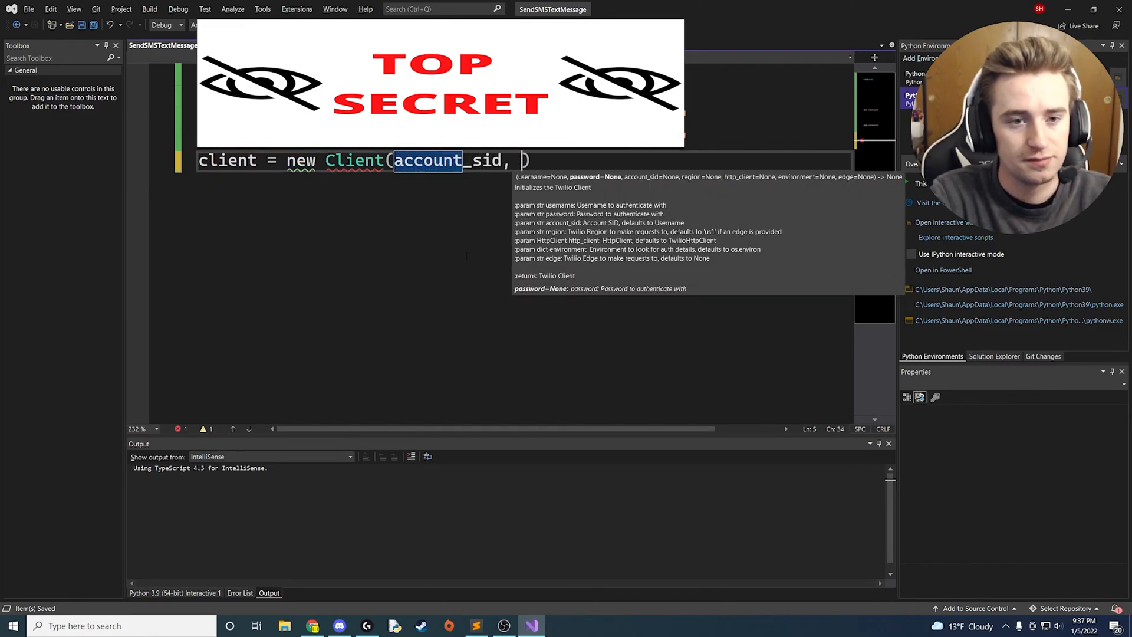
type("account_toke")
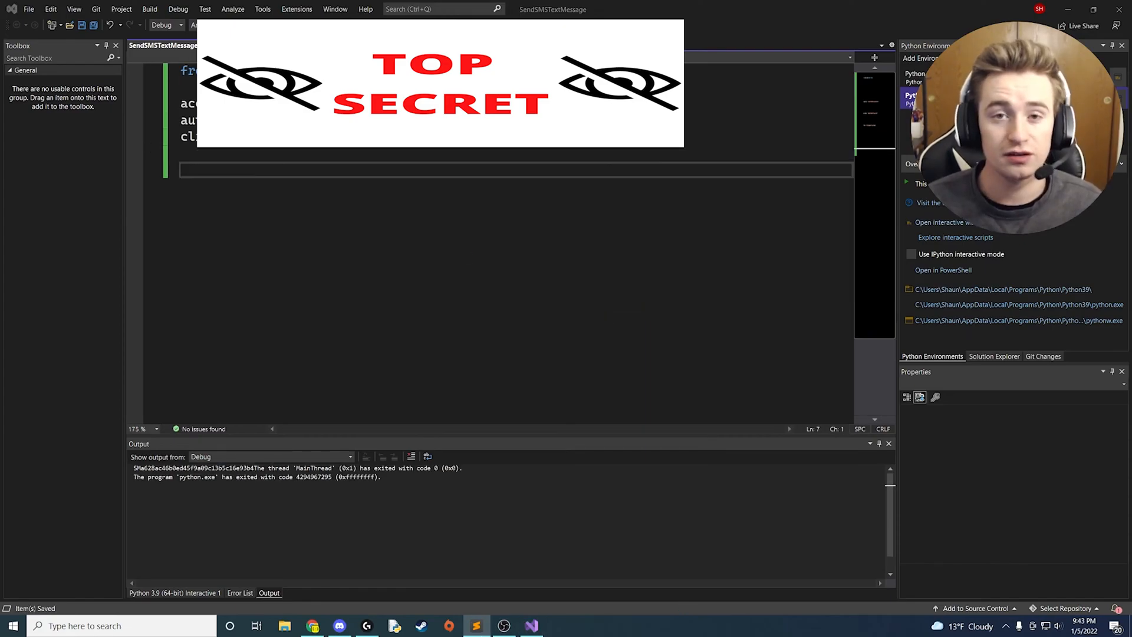
mouse_move(1104, 255)
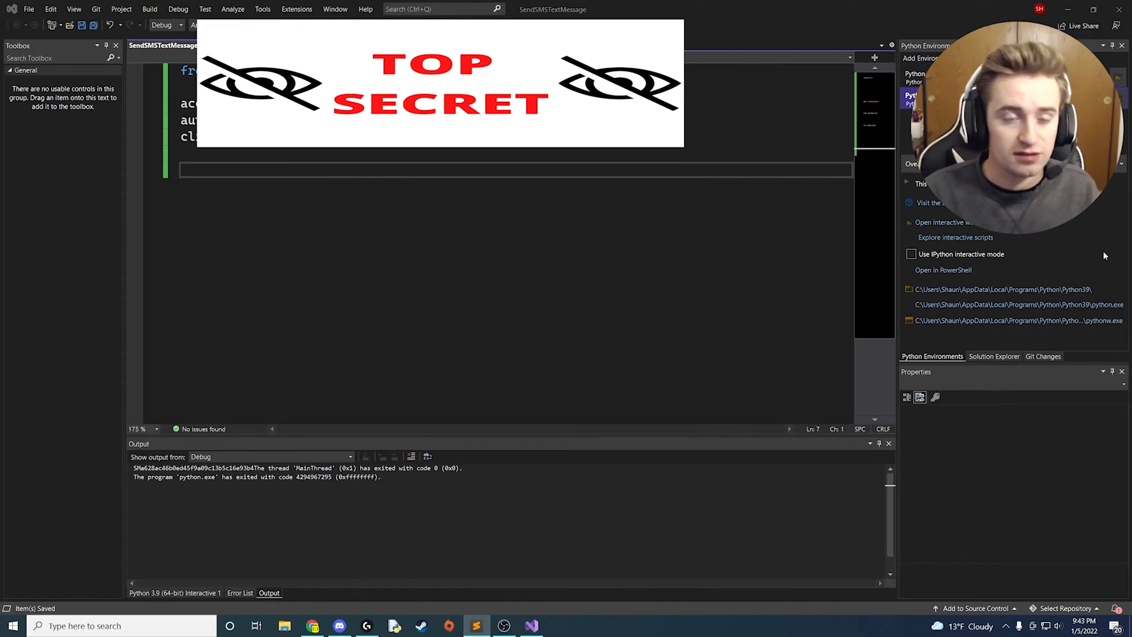
Step: Start message = Client.messages.create( with a messaging_service_sid argument line
type("messag")
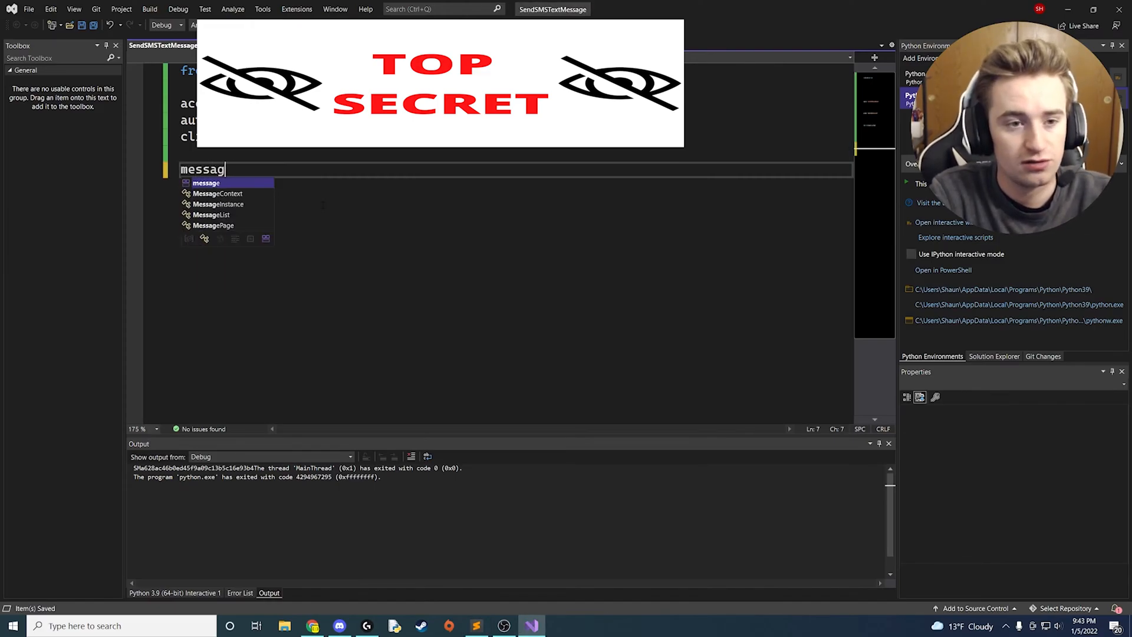
type("= Client.m")
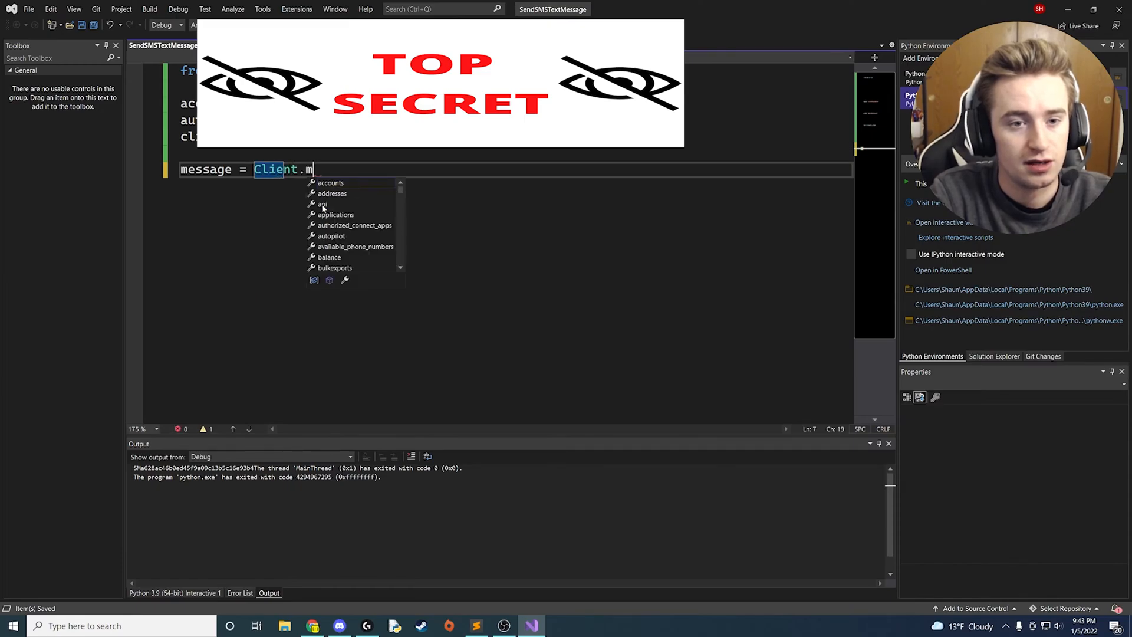
type("essages.create")
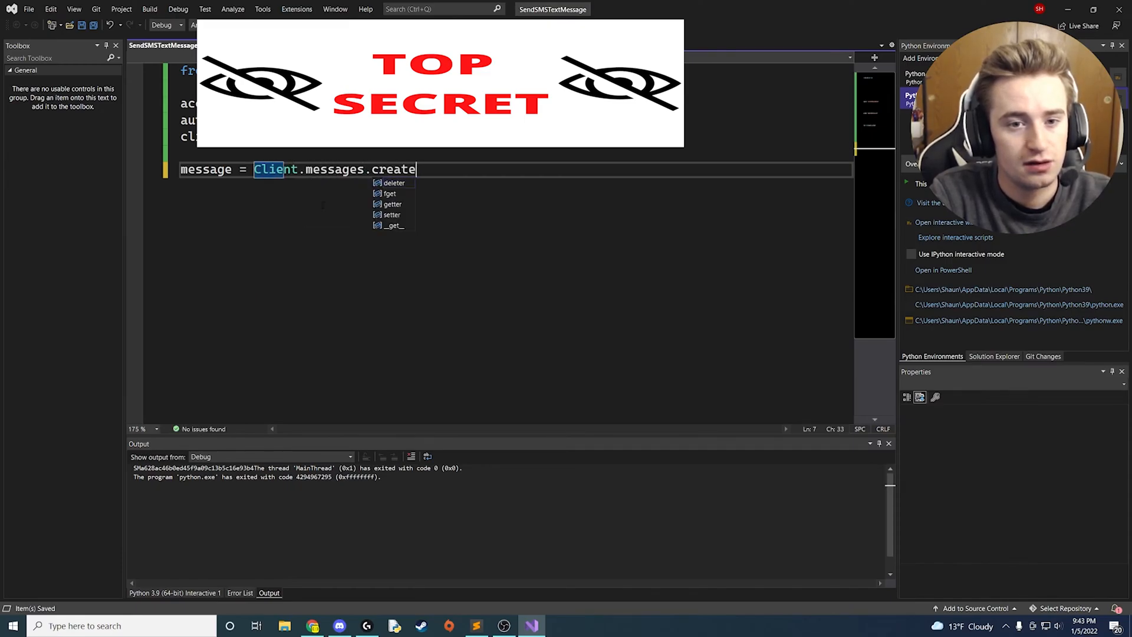
type("(")
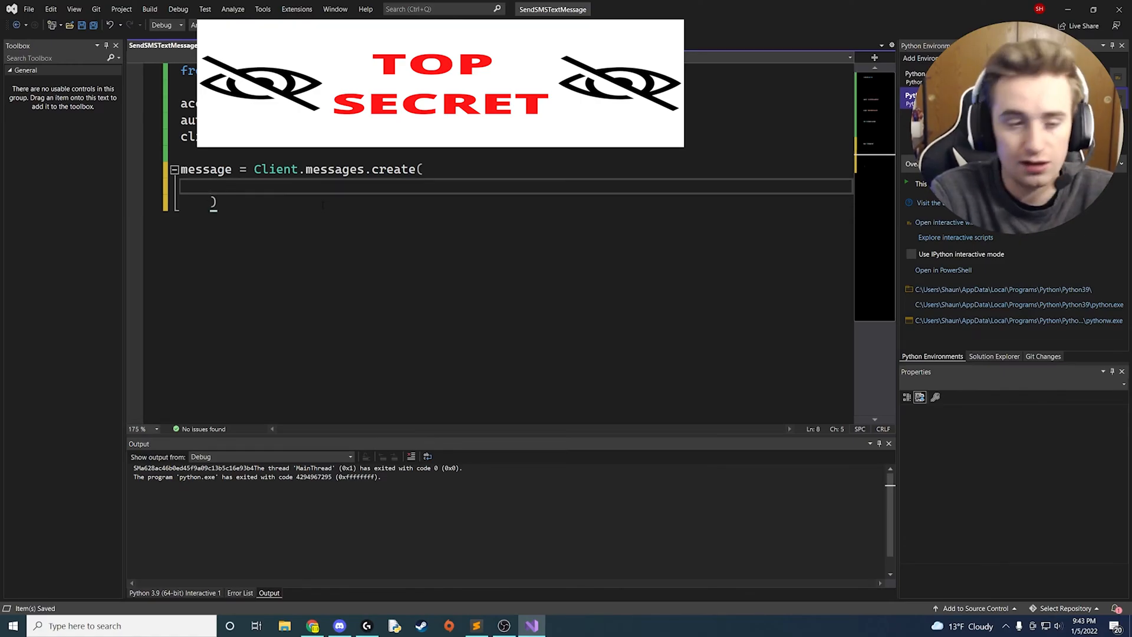
type("messaging_s")
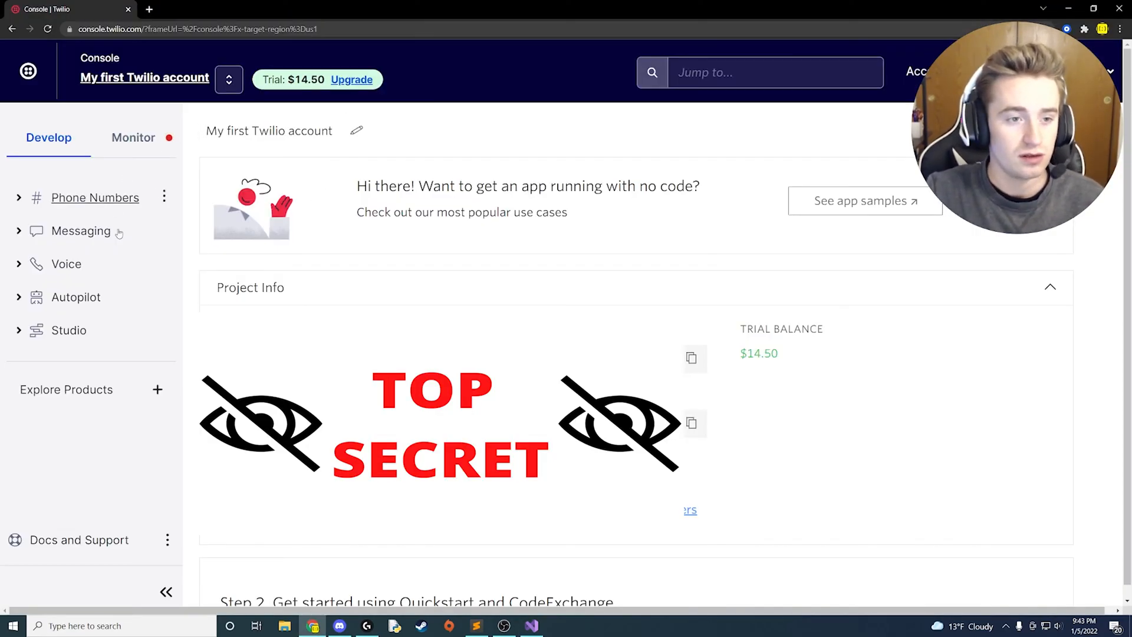
Step: Show the Python sample on Twilio Console's Messaging > Try it out > Send an SMS page
left_click(81, 230)
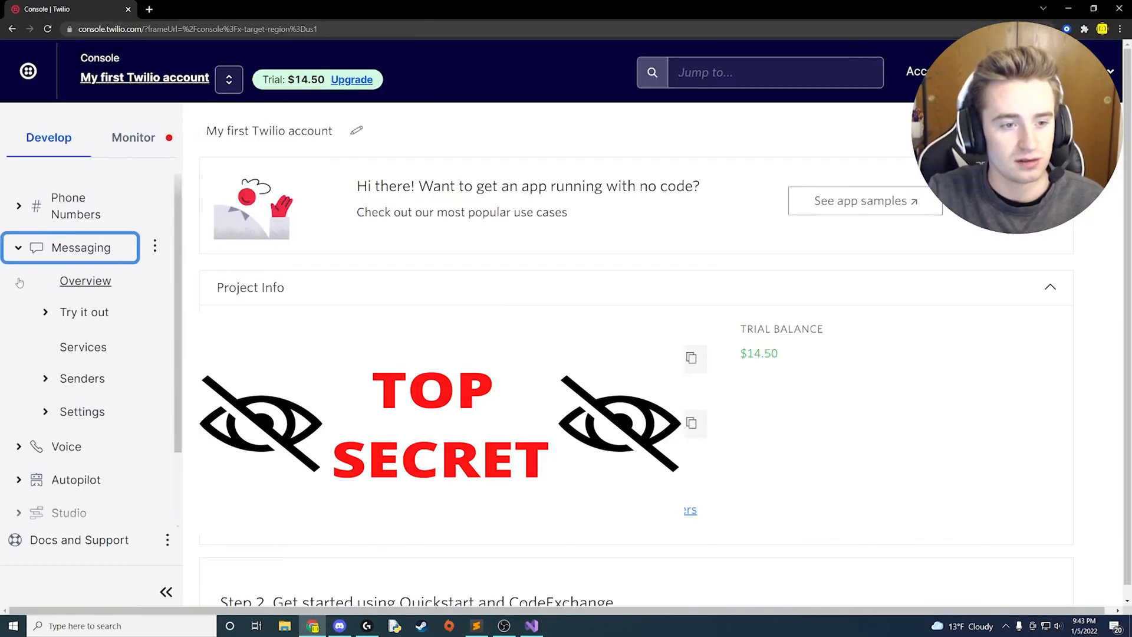
left_click(103, 375)
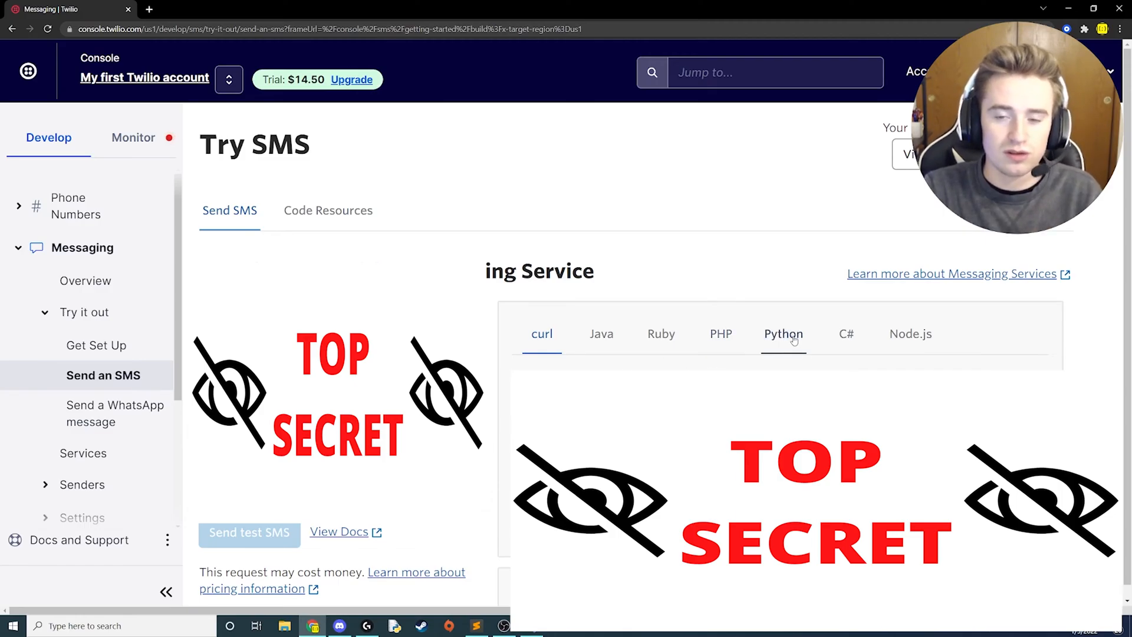
left_click(783, 333)
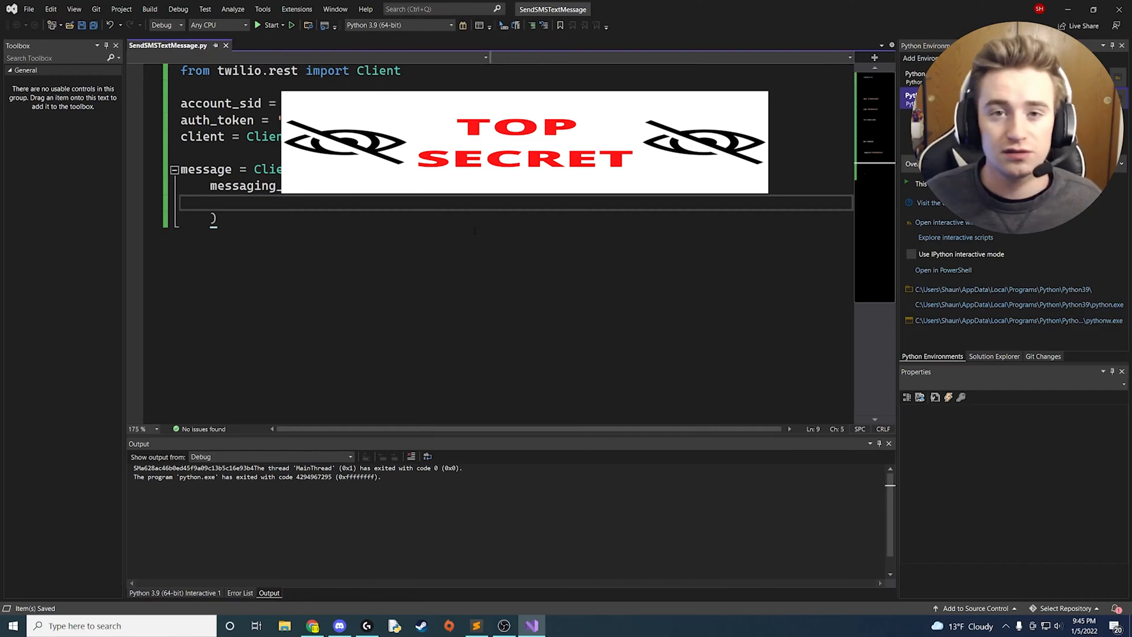
Step: Add body = 'Hi Shaun, how do it be down there do it be ya know? eh?', and begin media_url
type("body")
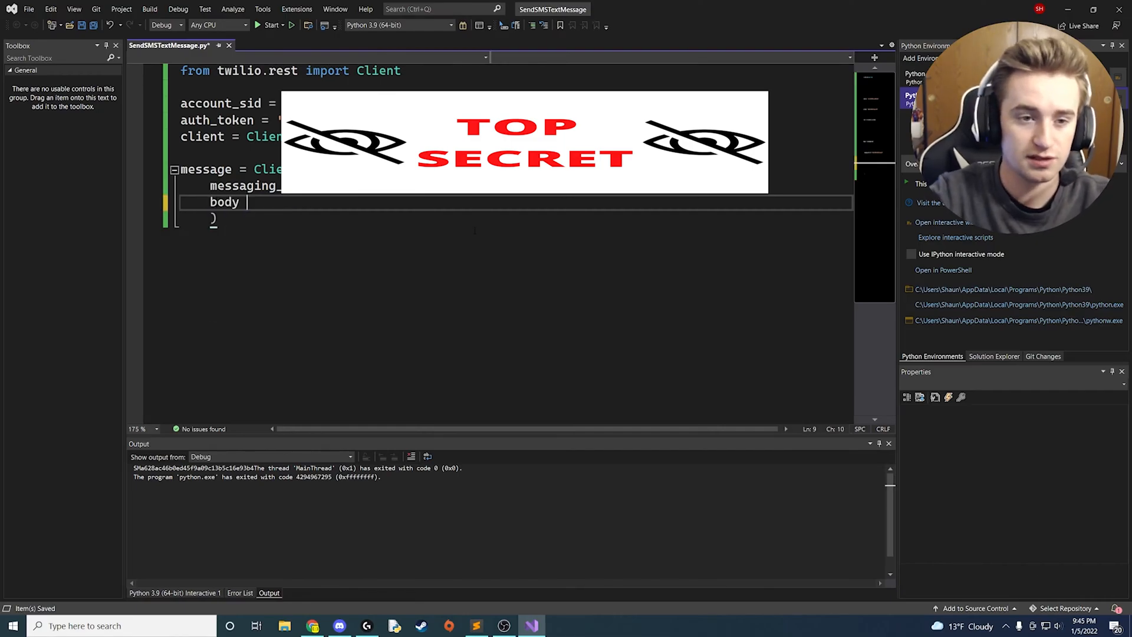
type("= '")
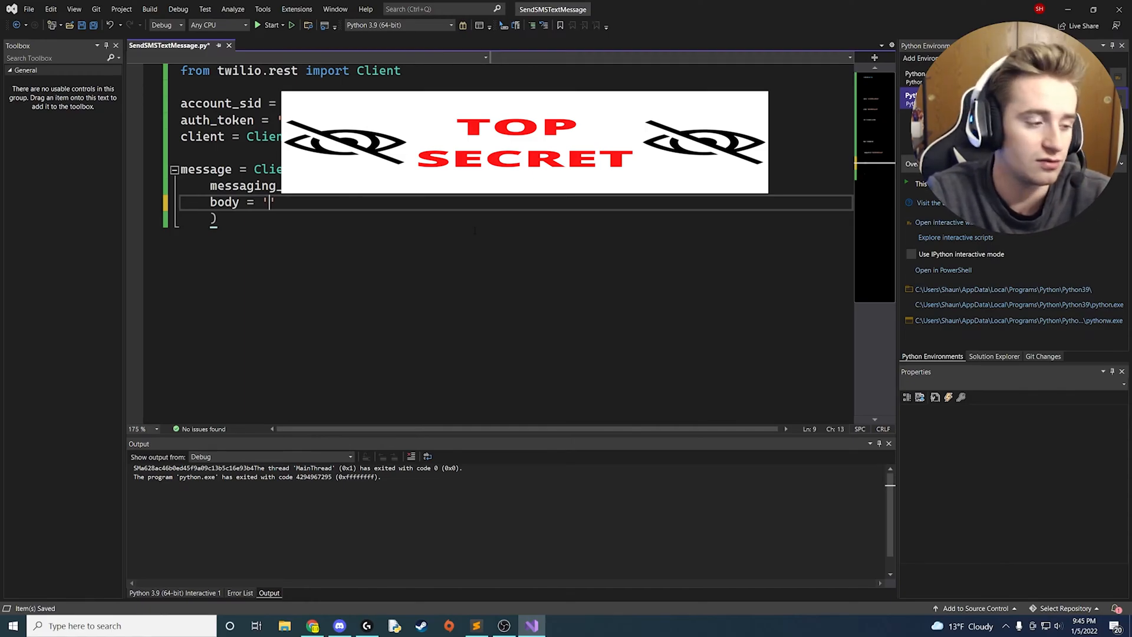
type("Hi")
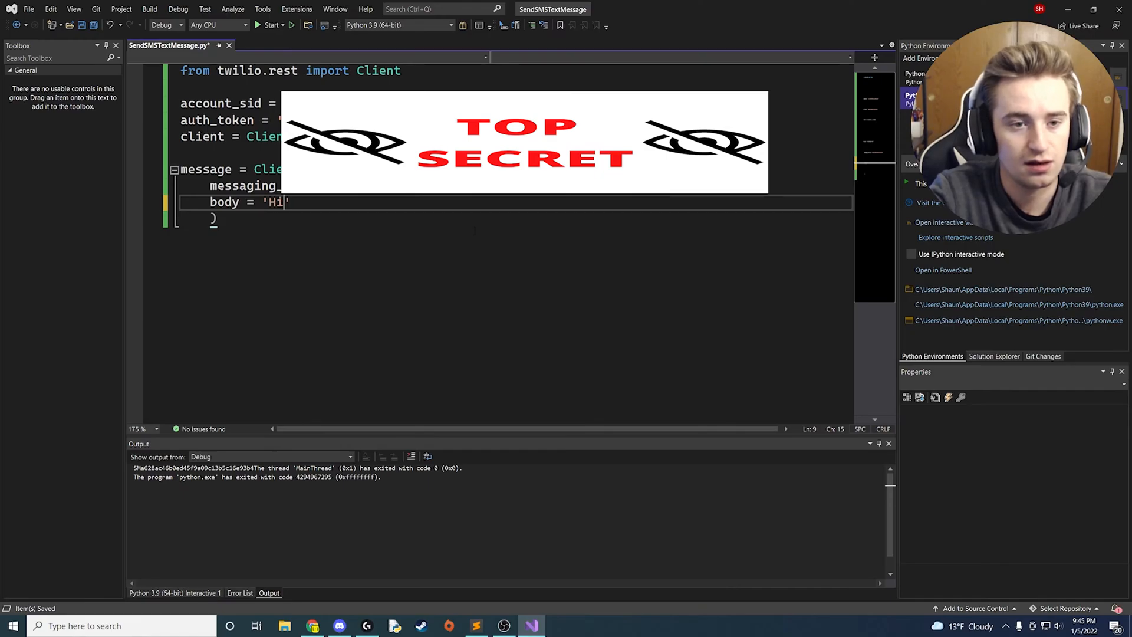
type("Shaun, how do it")
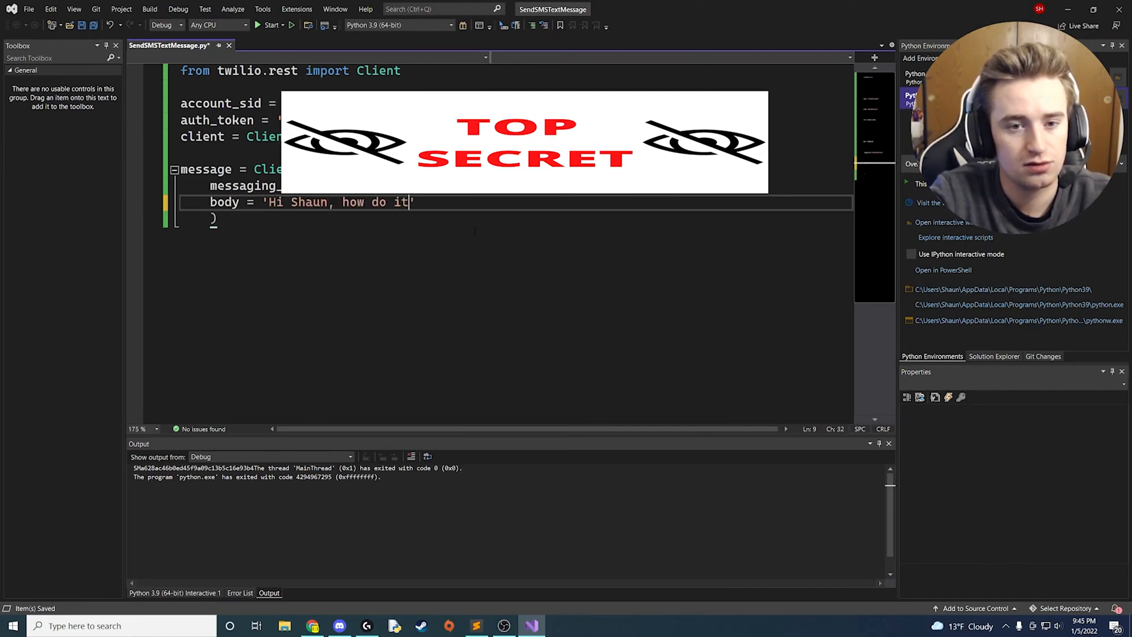
type("be down there")
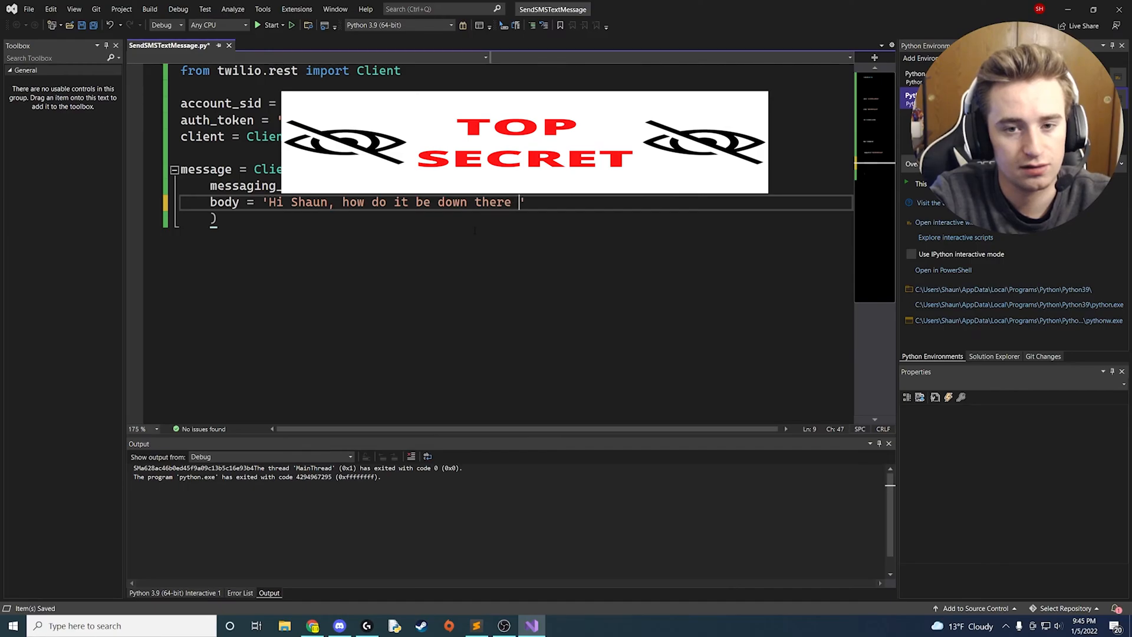
type("do it be ya know")
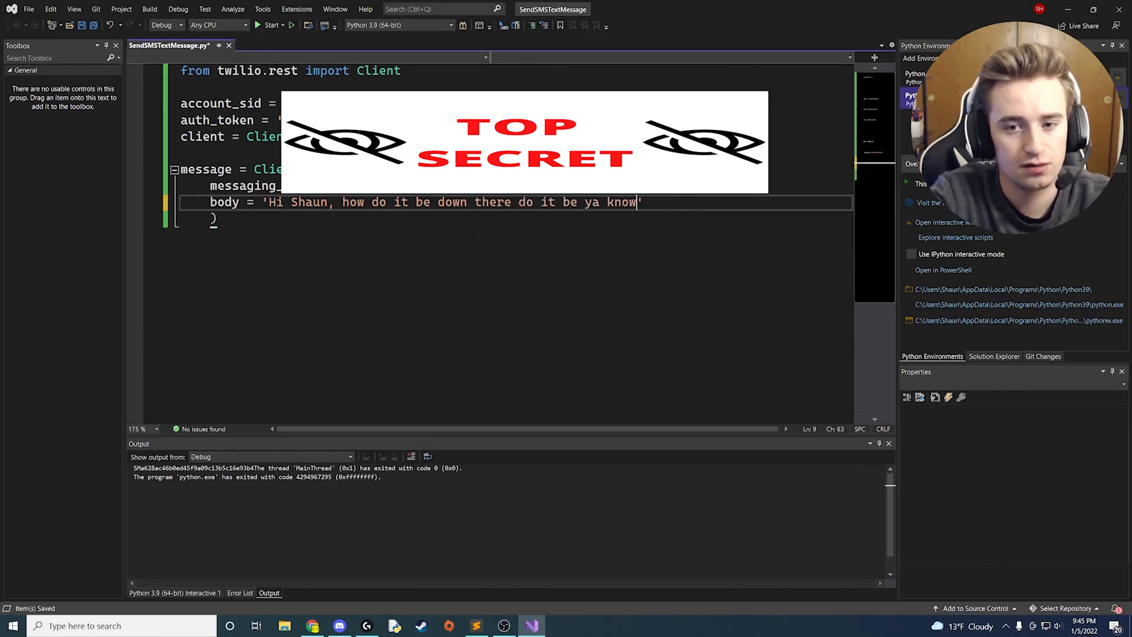
type("? eh?',")
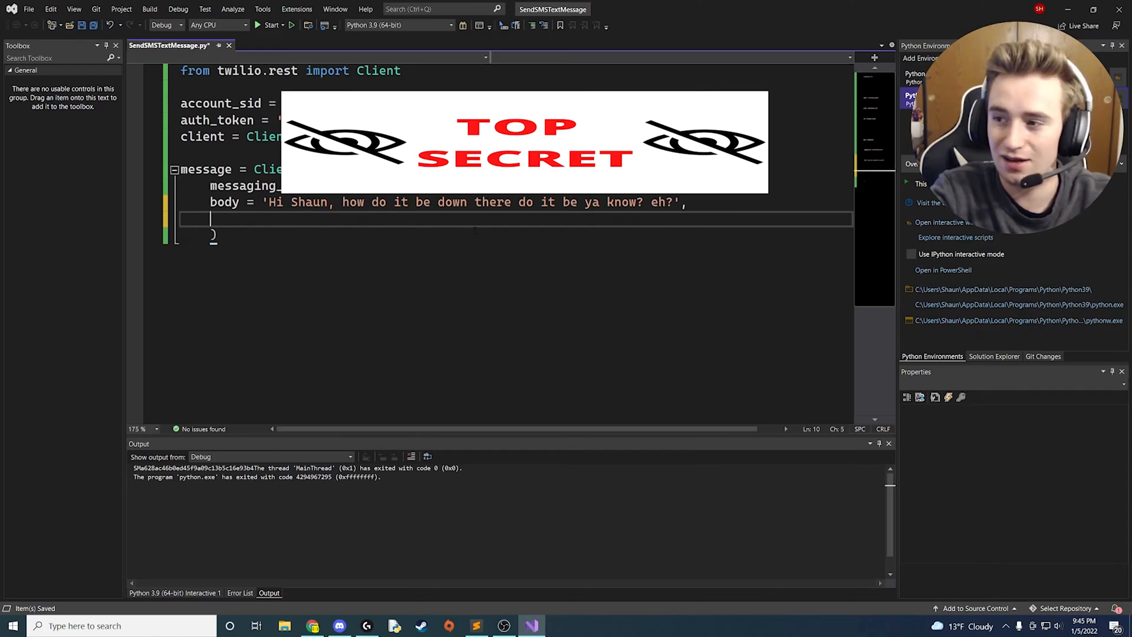
type("media_ru")
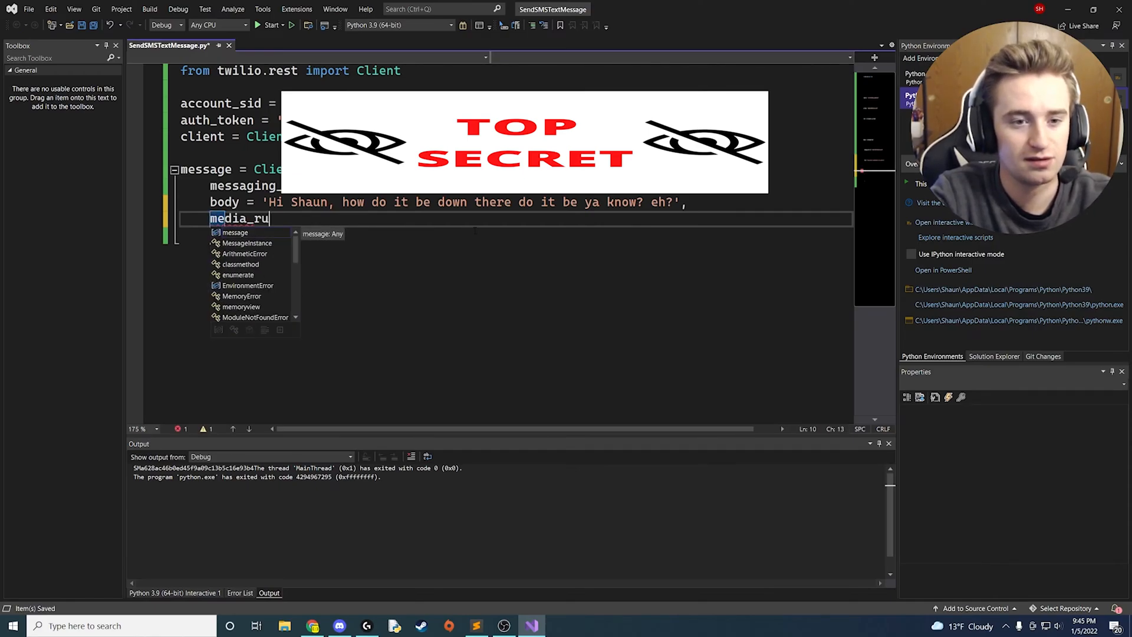
type("l = '")
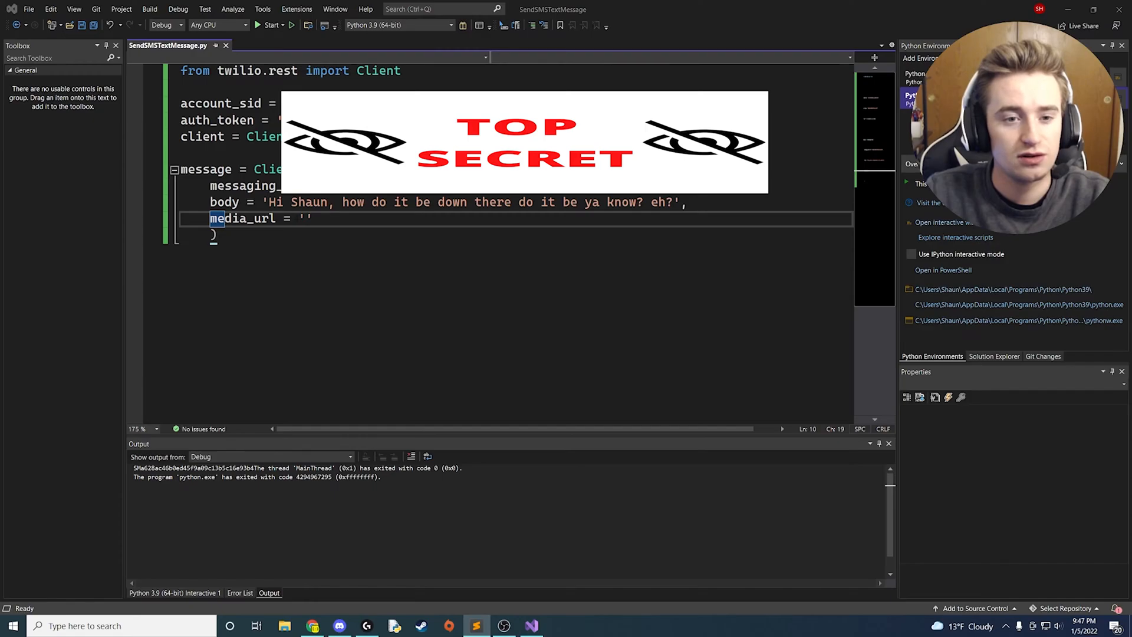
type("https://c1.staticflickr.com/3/2899/14341091933_1e92e62d12_b.jpg")
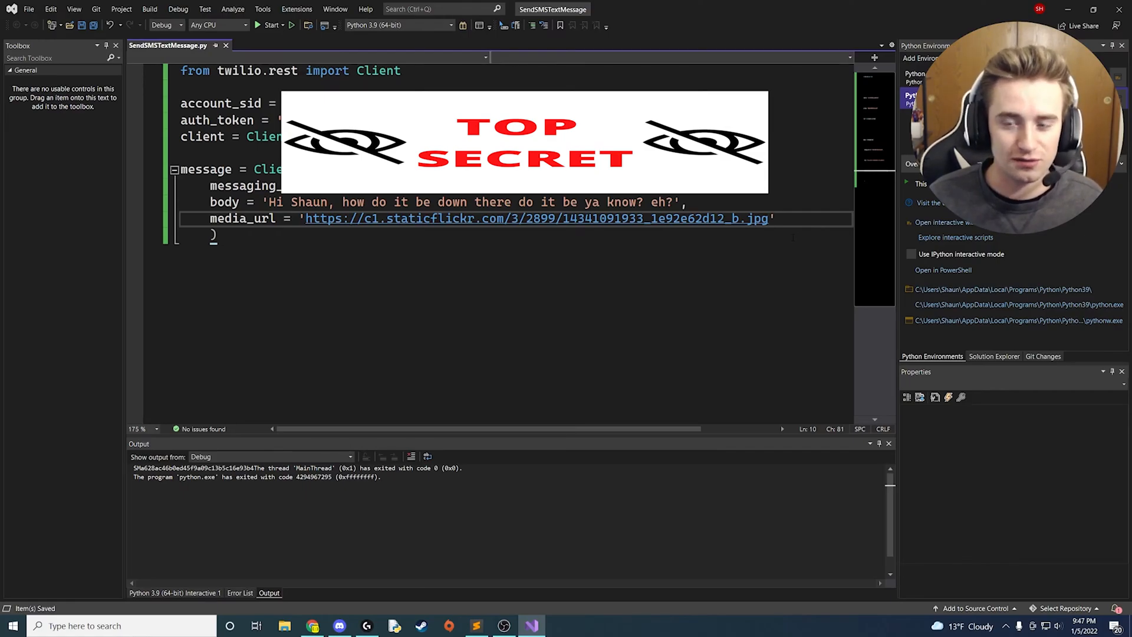
key("enter")
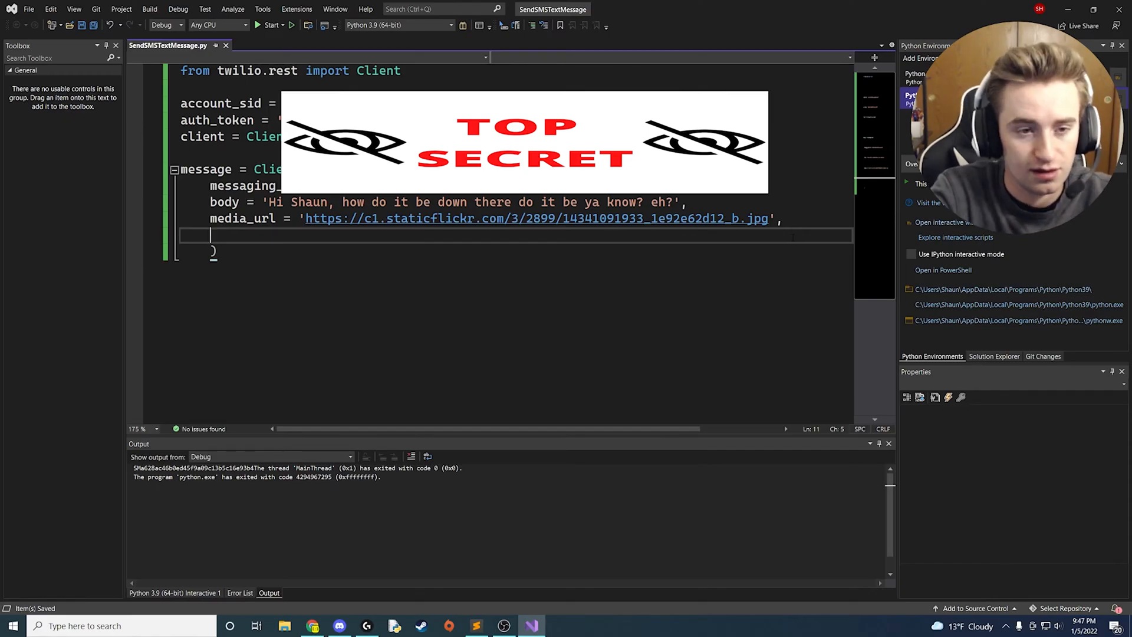
type("to = '")
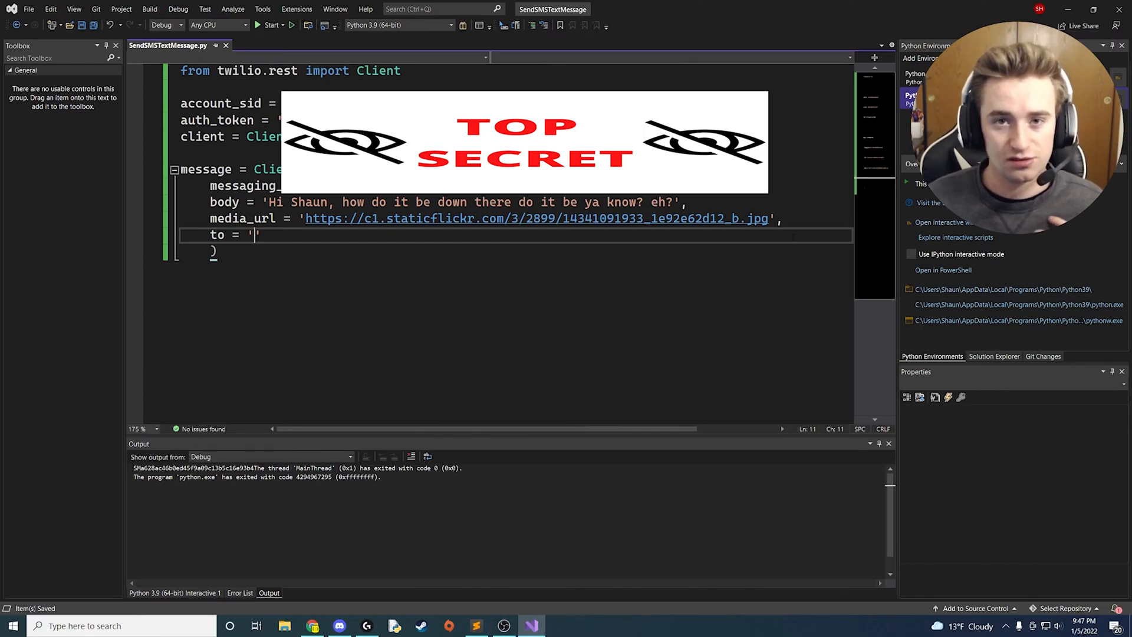
type("+")
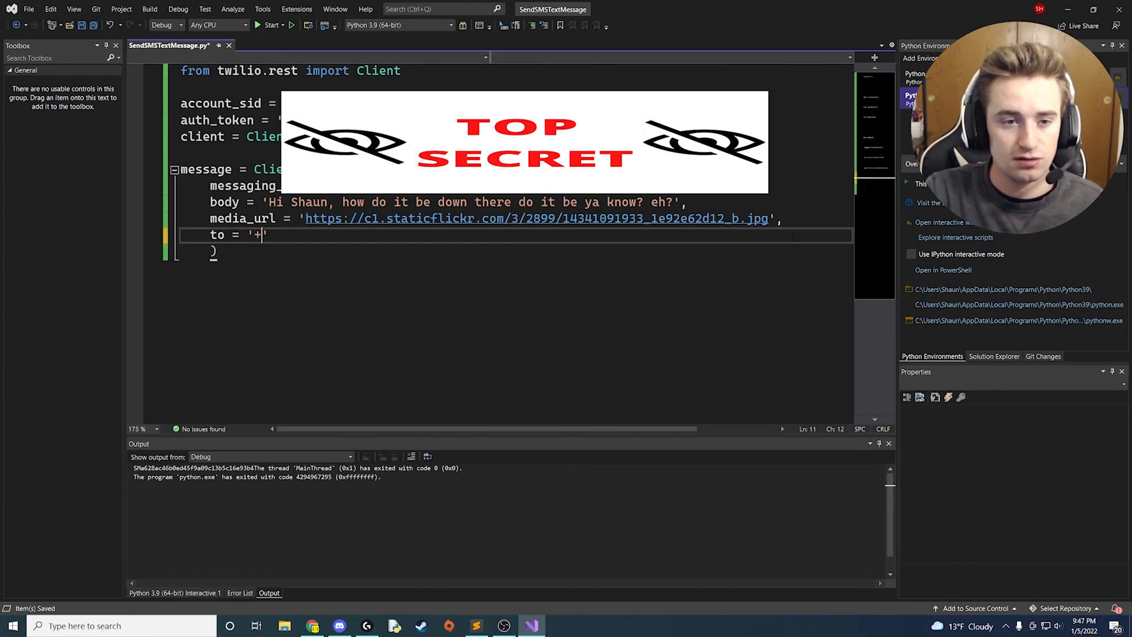
type("1")
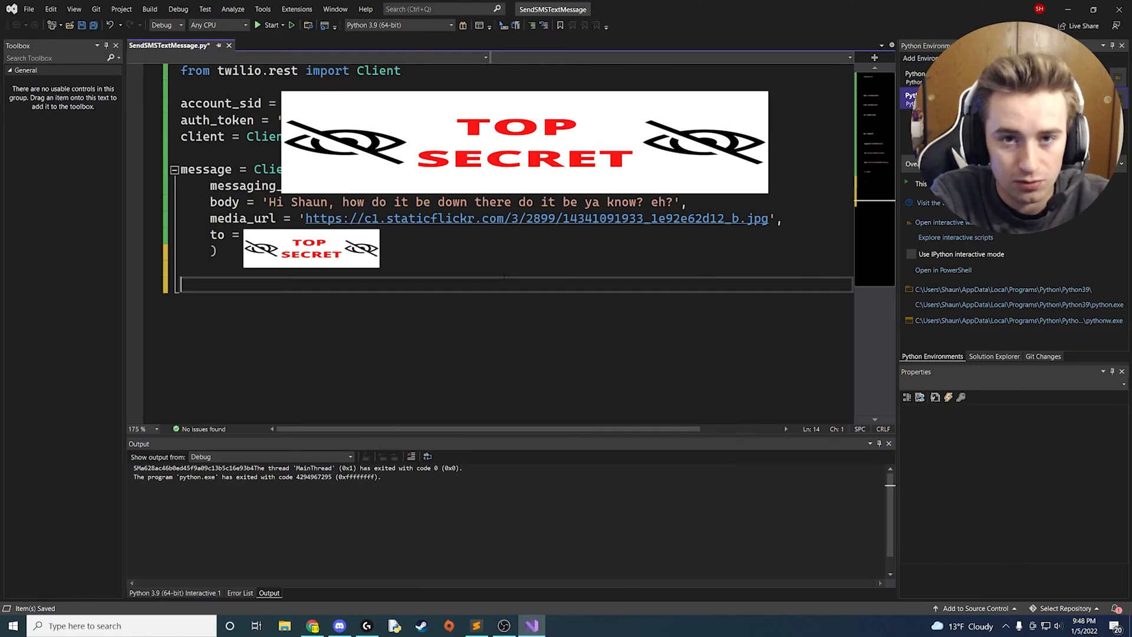
Step: Add print(message.sid) after the create call and run the script to show the SID
type("print(m")
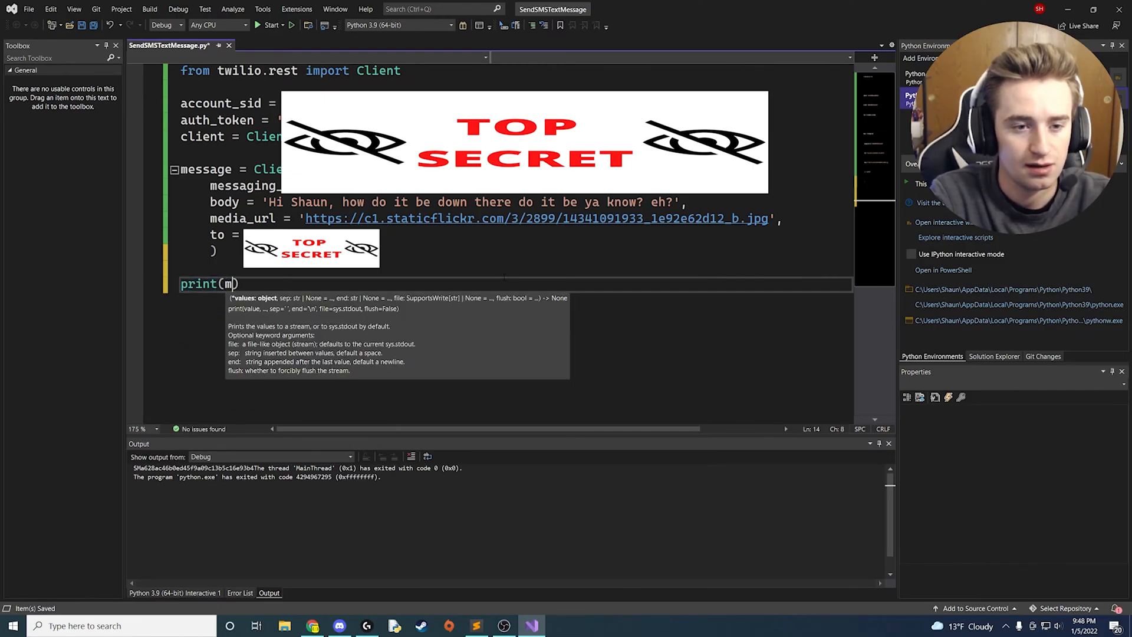
type("essage.sid")
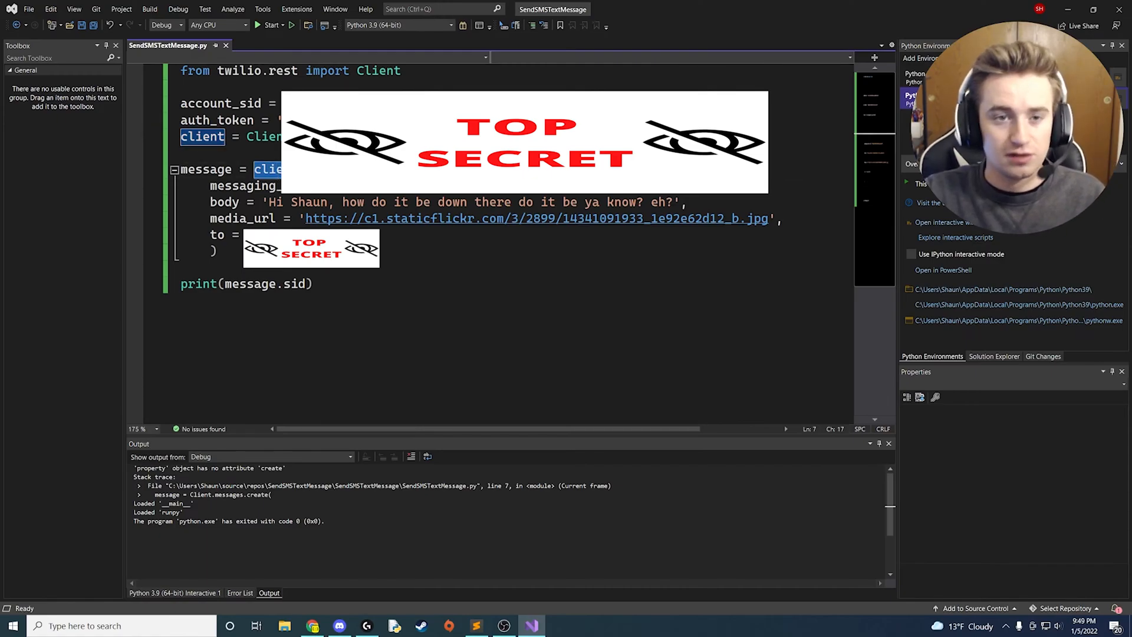
left_click(271, 25)
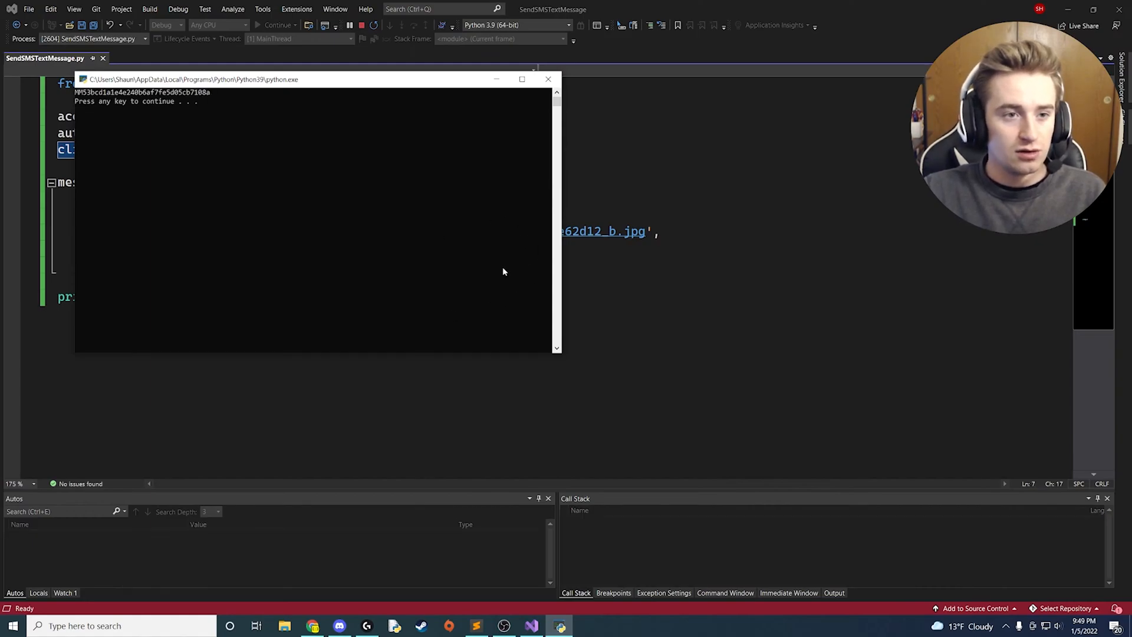
mouse_move(515, 262)
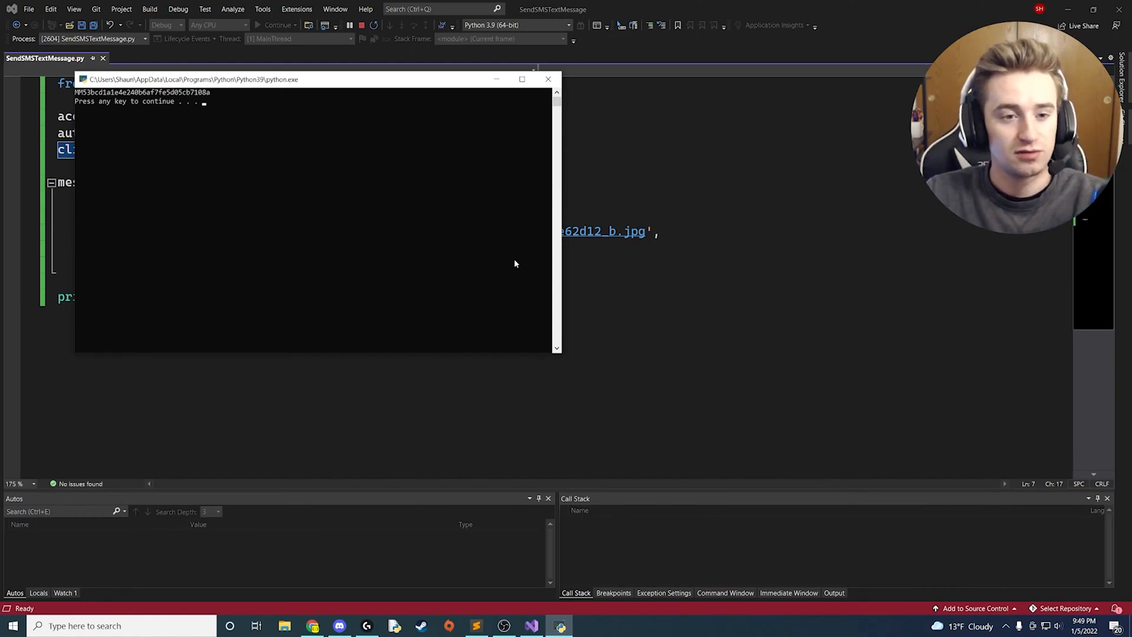